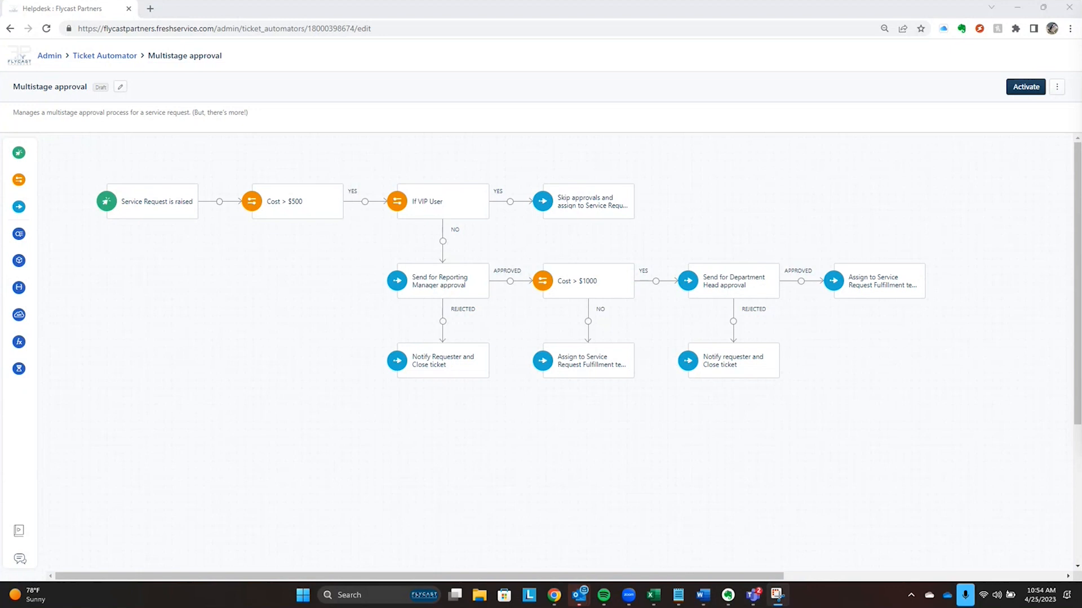
mouse_move(162, 211)
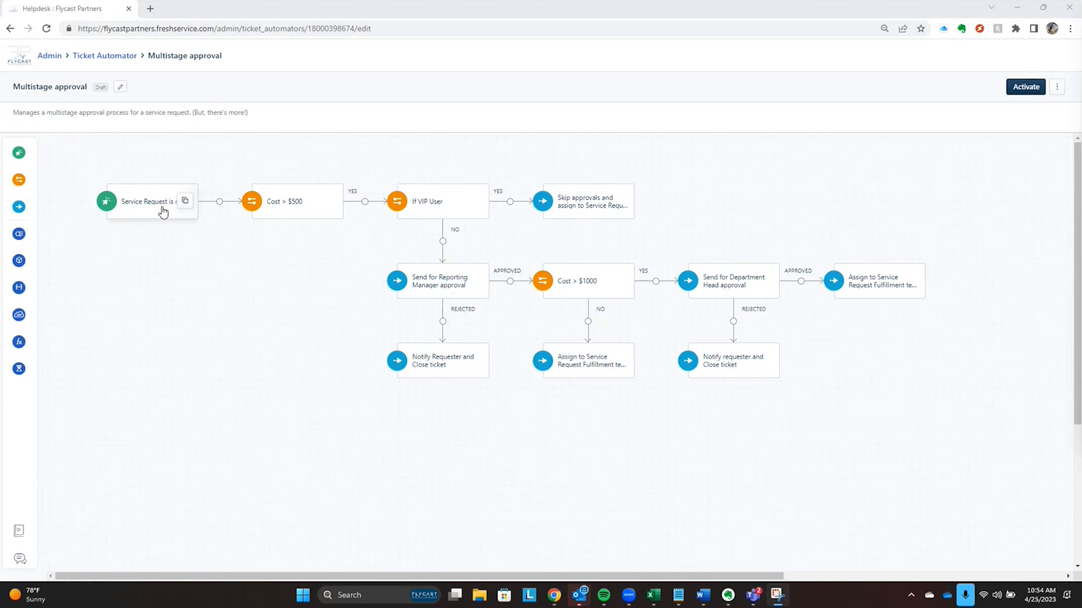
- Show the details of the 'Service Request is raised' starting event
left_click(148, 200)
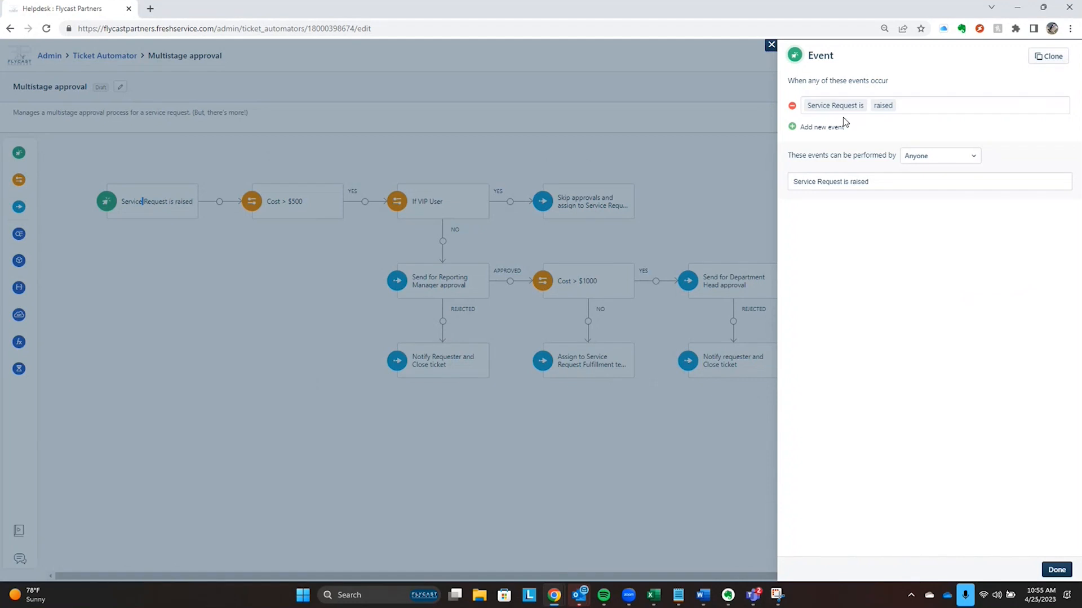
mouse_move(853, 124)
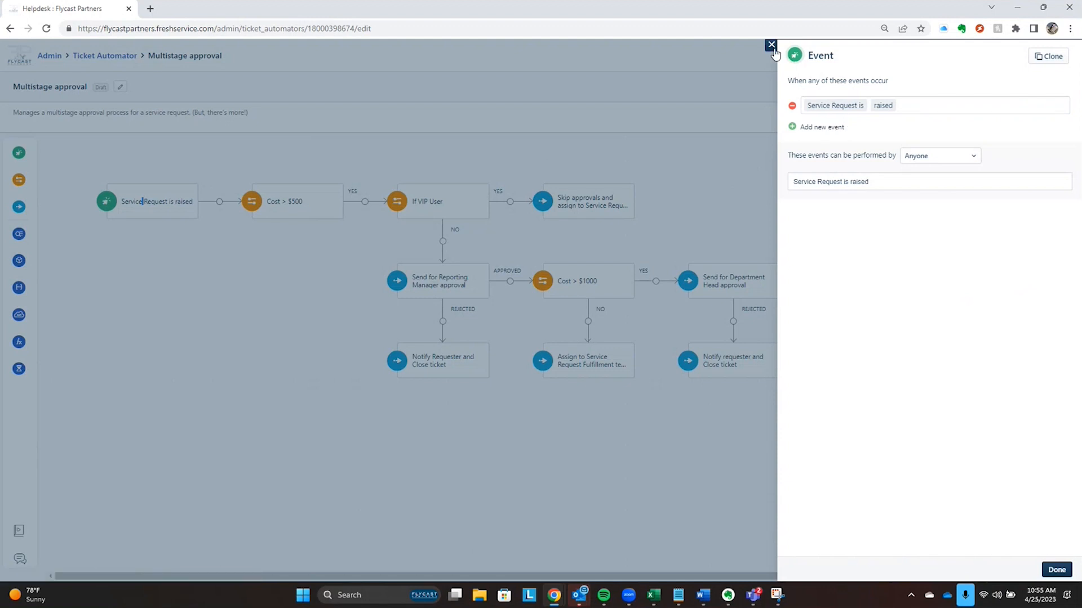
left_click(771, 46)
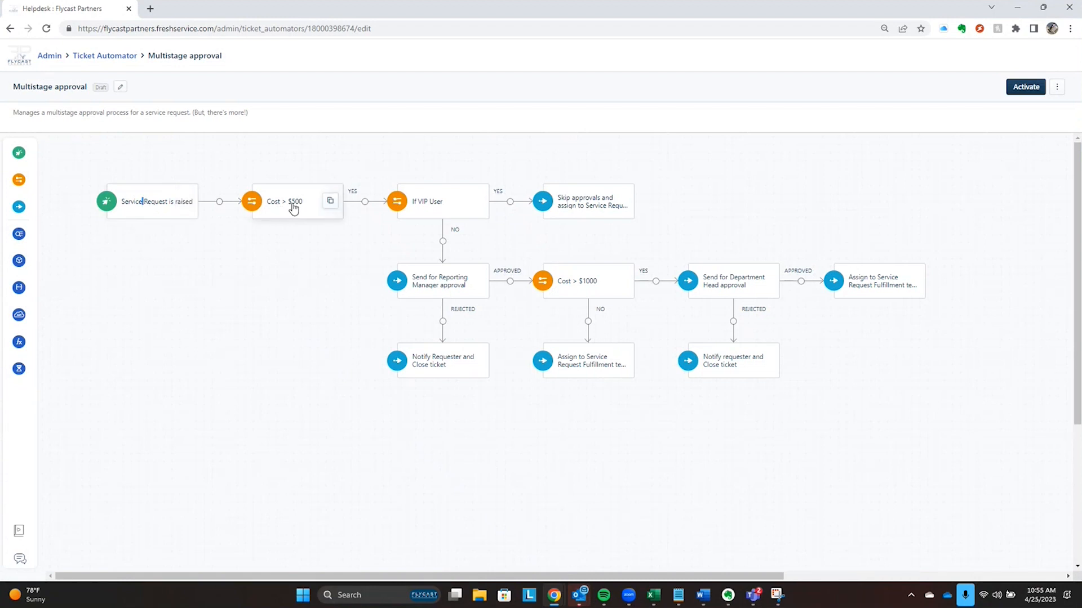
mouse_move(288, 209)
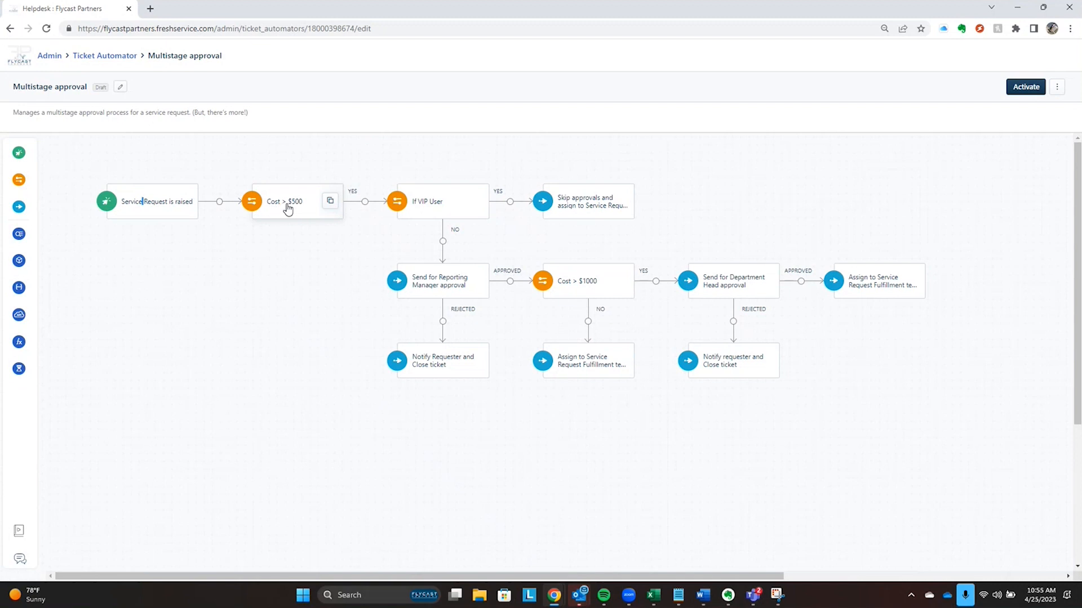
mouse_move(285, 208)
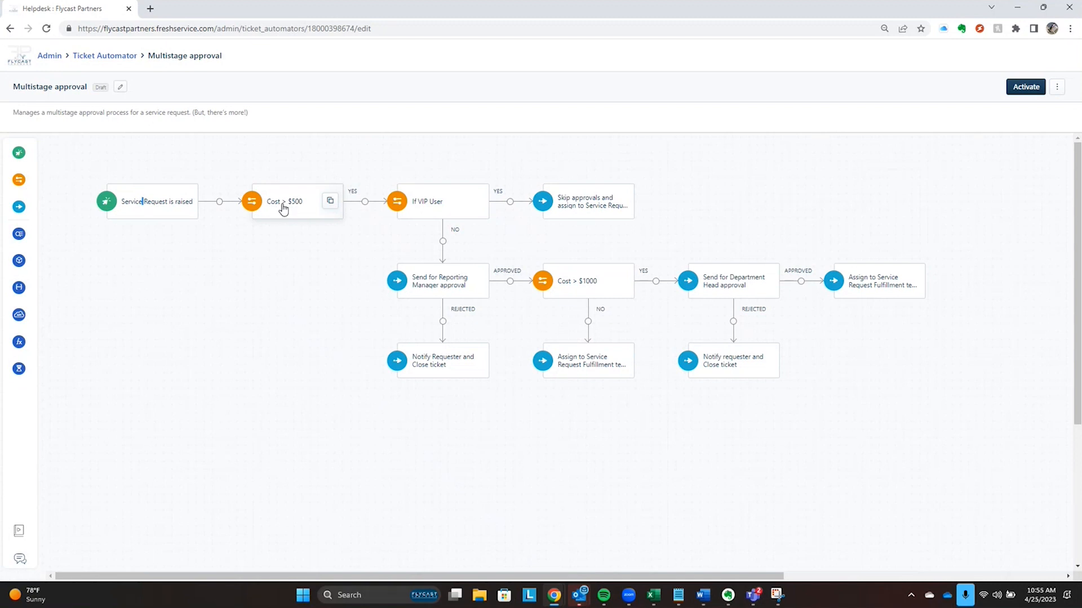
mouse_move(447, 209)
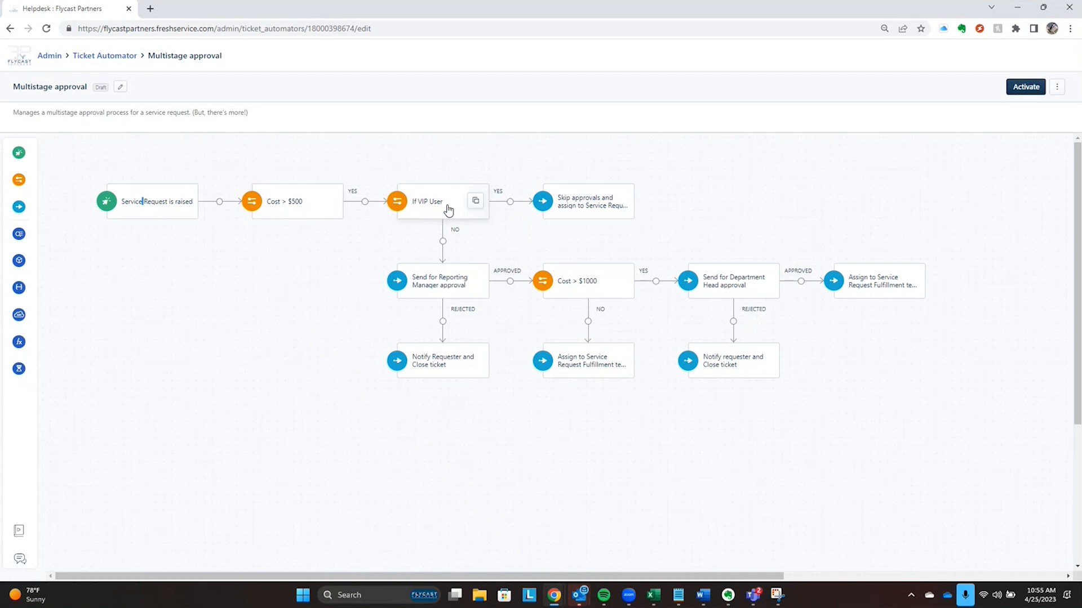
mouse_move(588, 207)
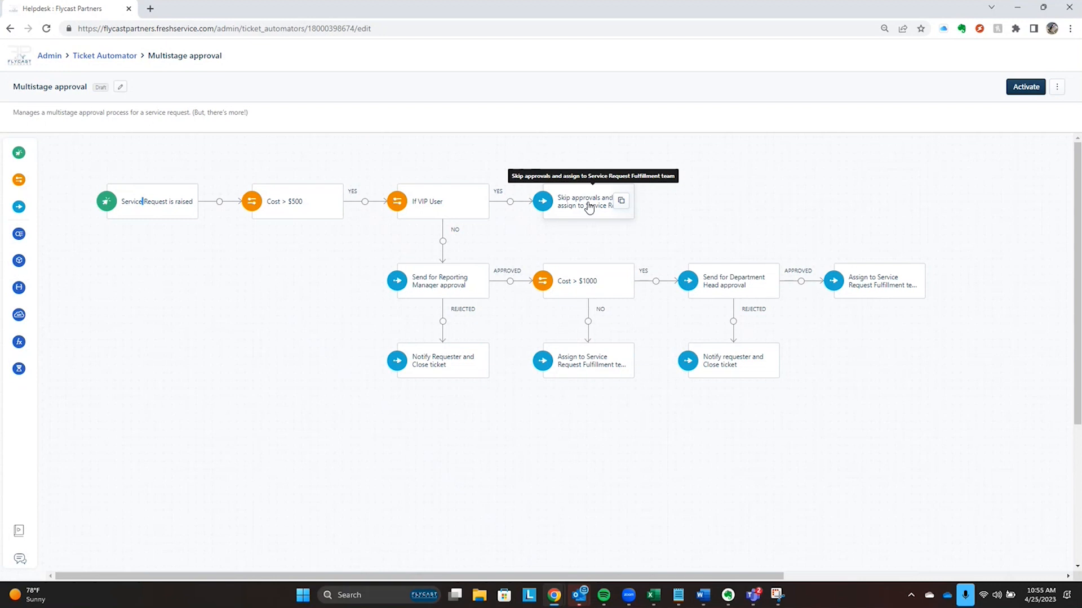
mouse_move(444, 211)
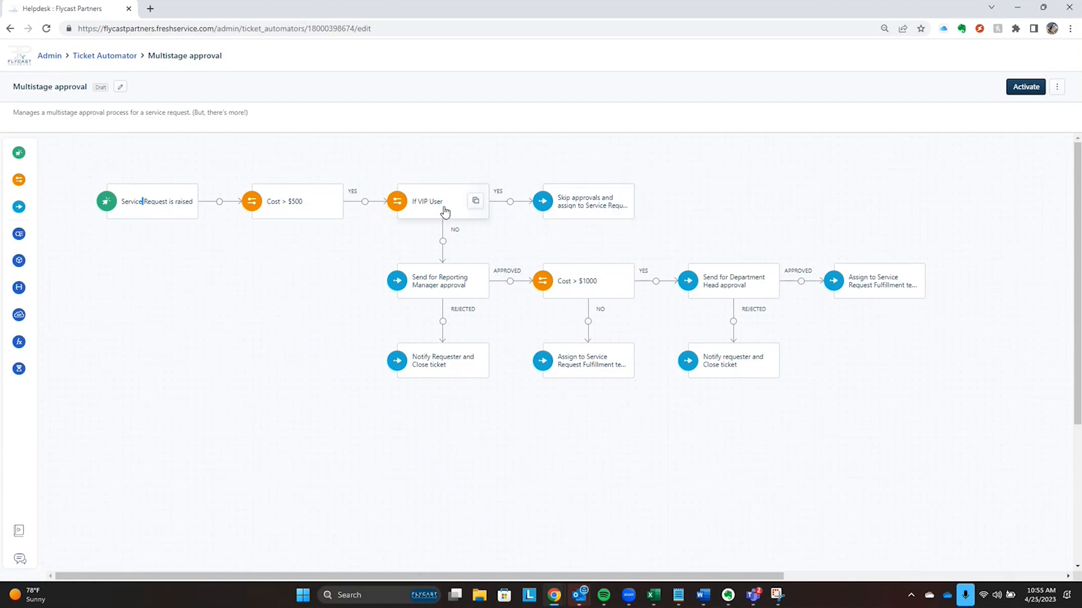
mouse_move(439, 285)
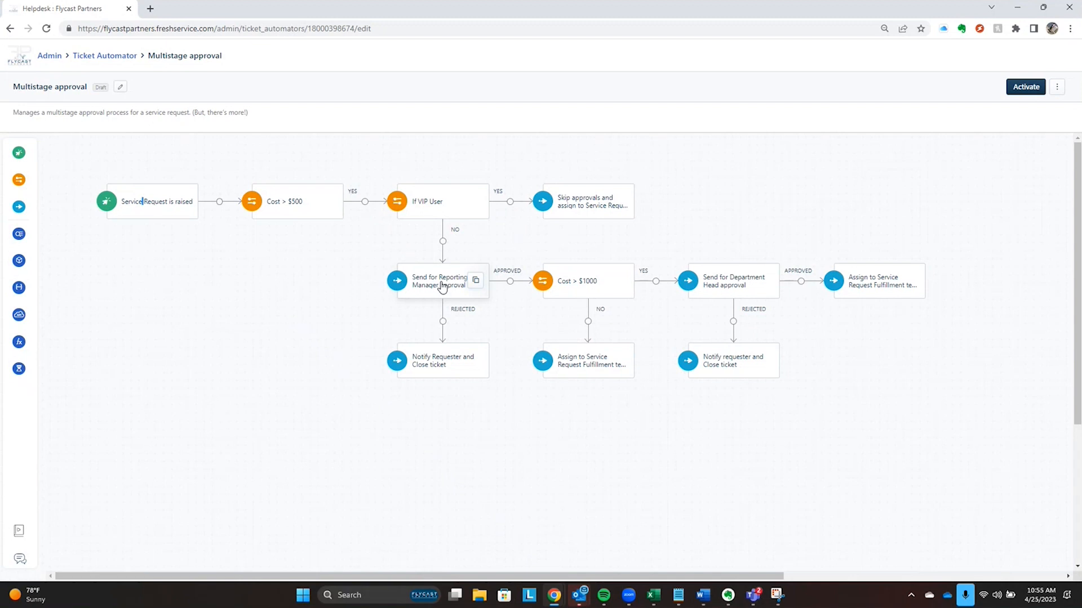
mouse_move(514, 293)
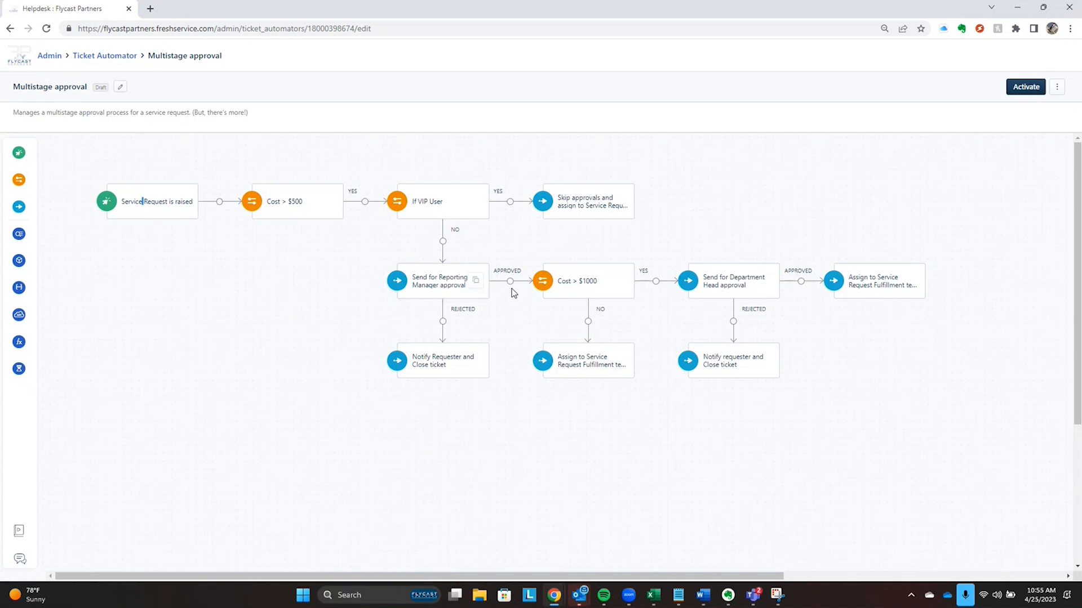
mouse_move(512, 289)
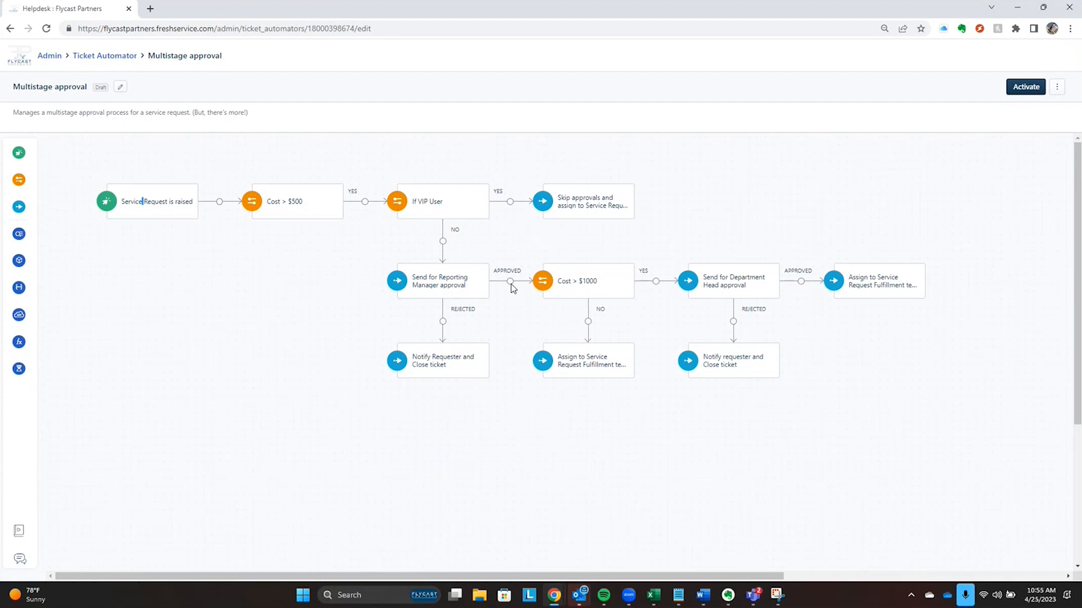
mouse_move(472, 309)
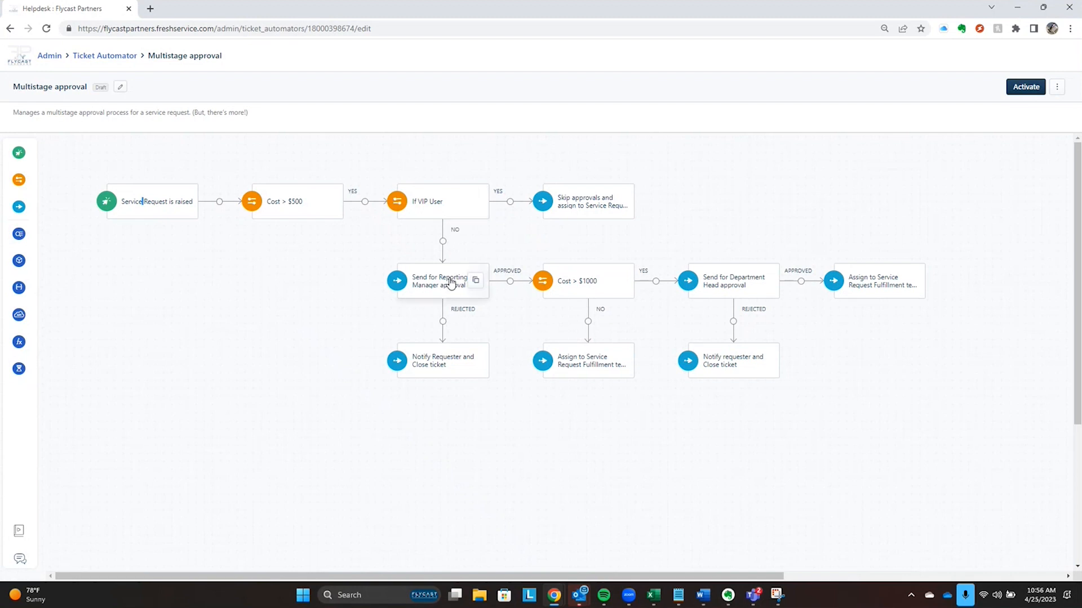
mouse_move(457, 322)
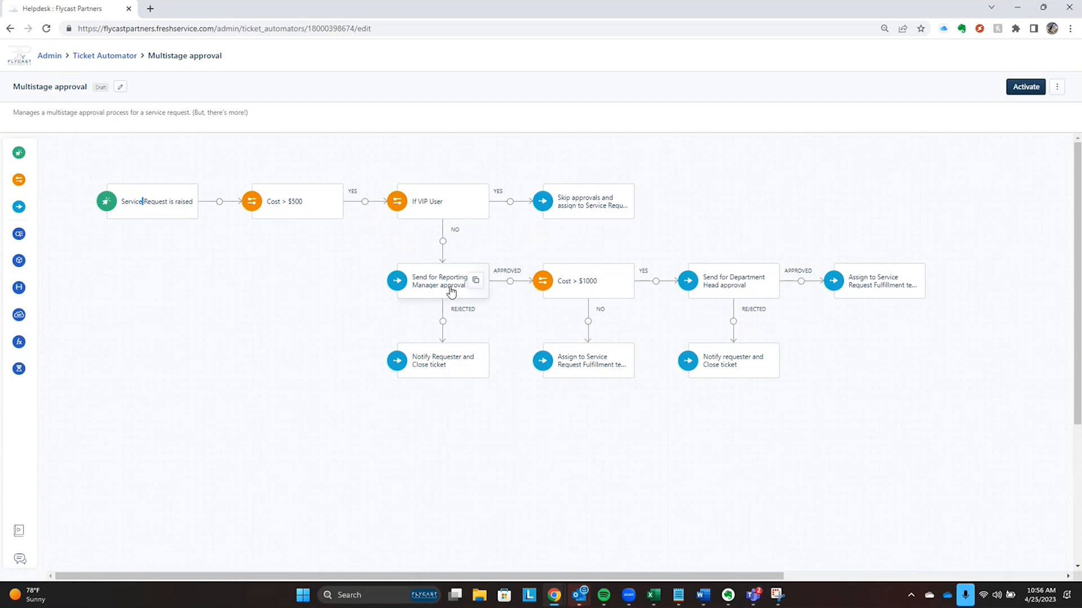
mouse_move(447, 364)
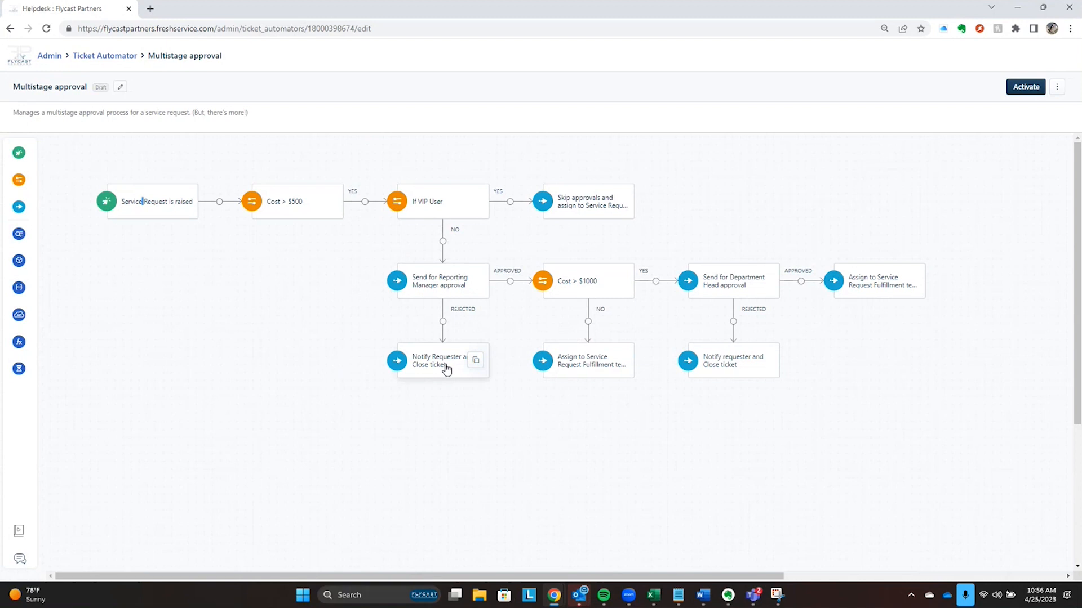
mouse_move(463, 285)
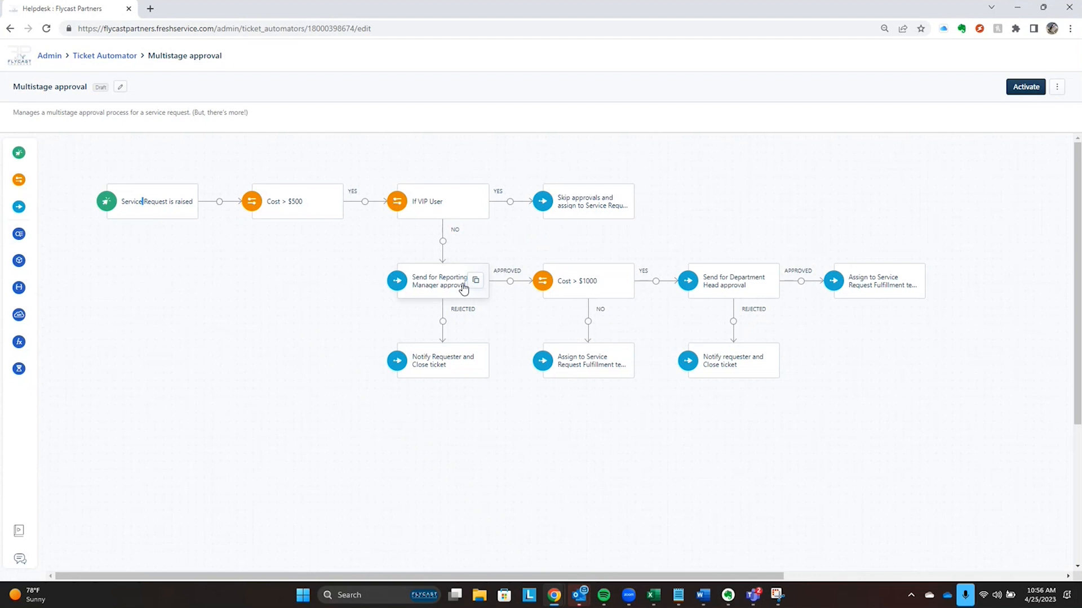
mouse_move(600, 287)
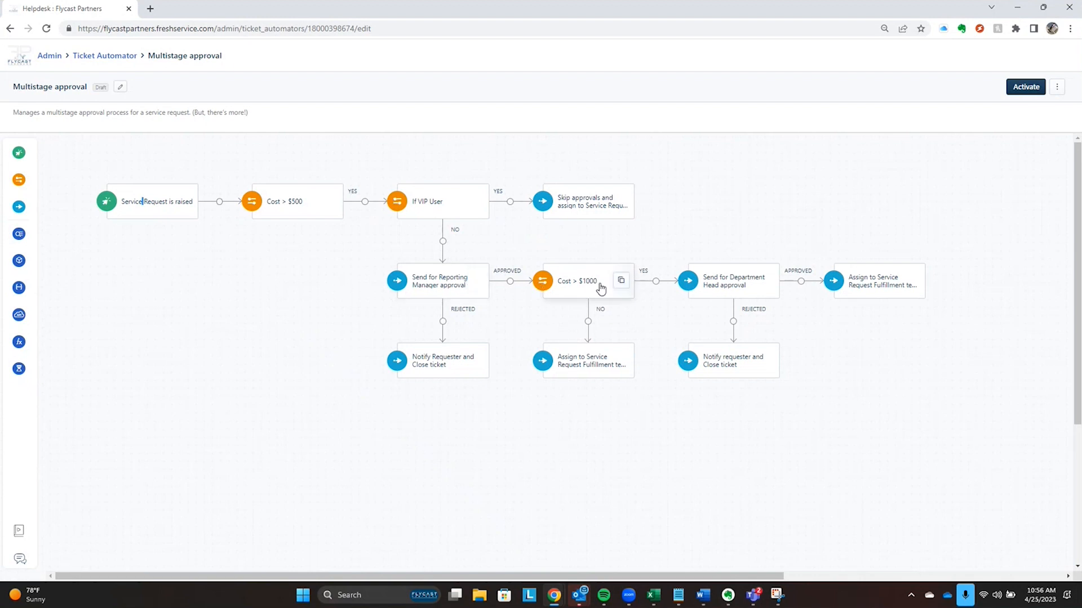
mouse_move(590, 287)
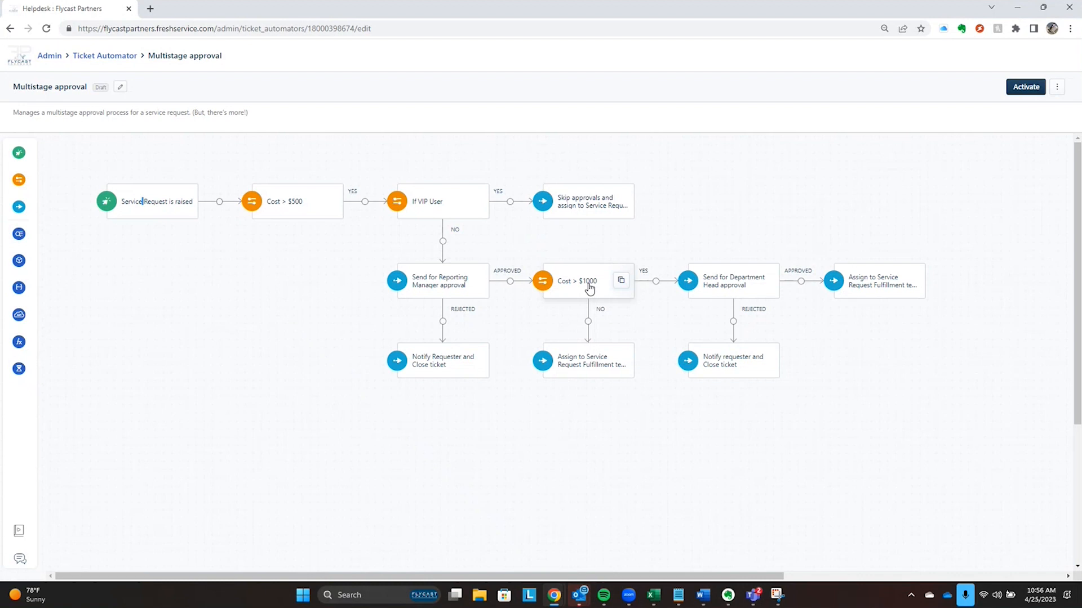
mouse_move(741, 287)
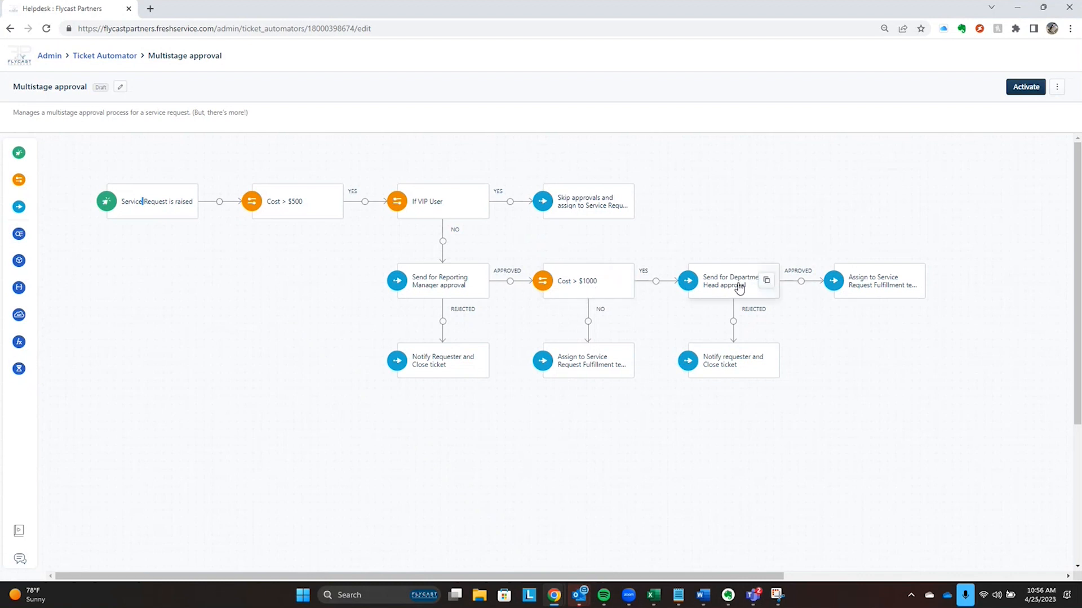
mouse_move(431, 295)
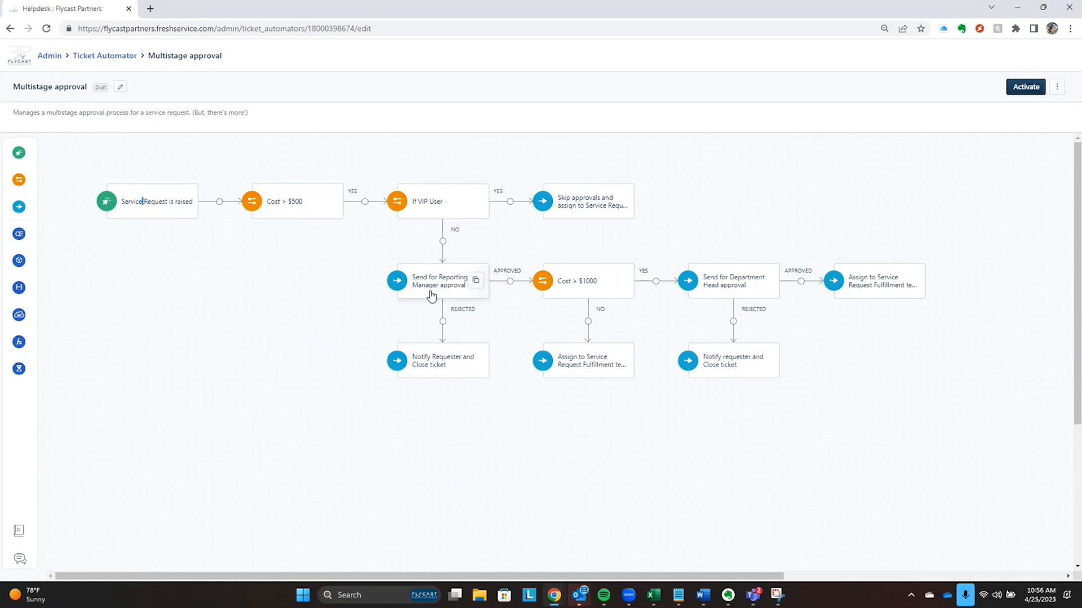
mouse_move(615, 293)
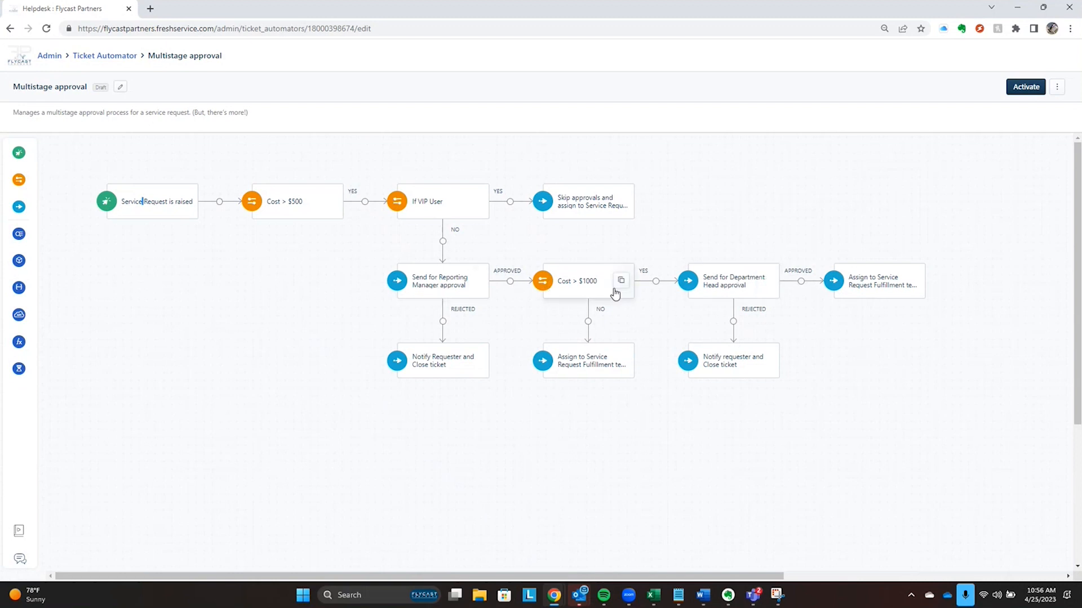
mouse_move(734, 364)
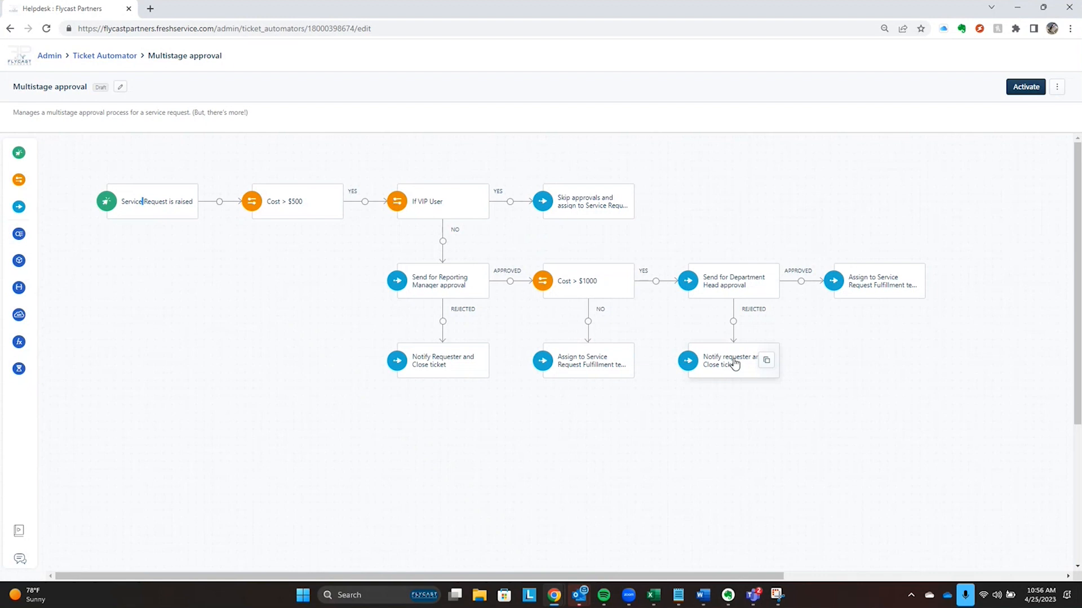
mouse_move(736, 368)
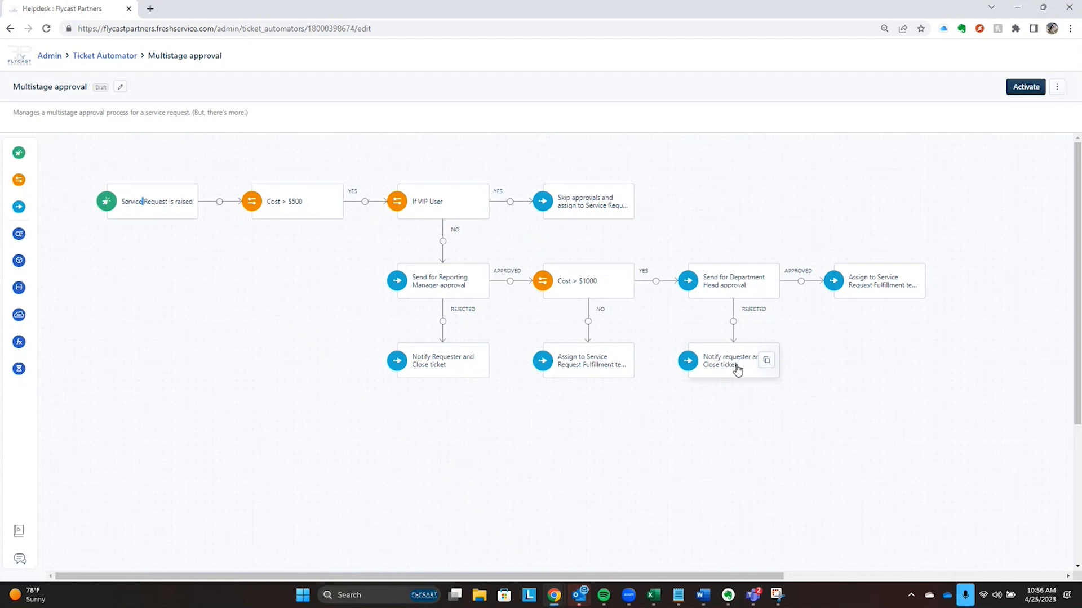
mouse_move(617, 286)
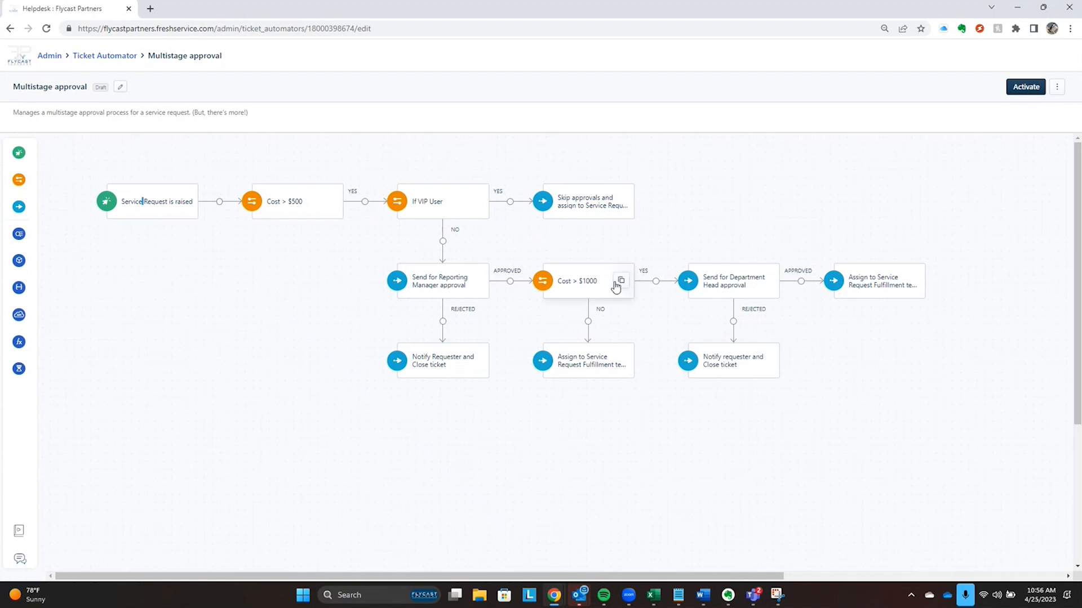
mouse_move(737, 285)
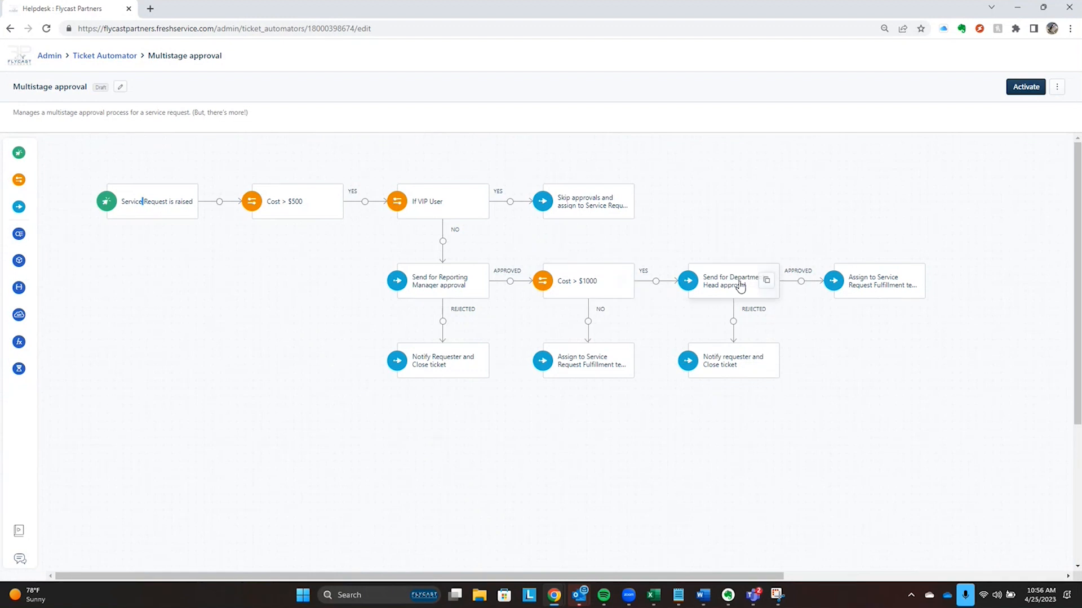
mouse_move(592, 365)
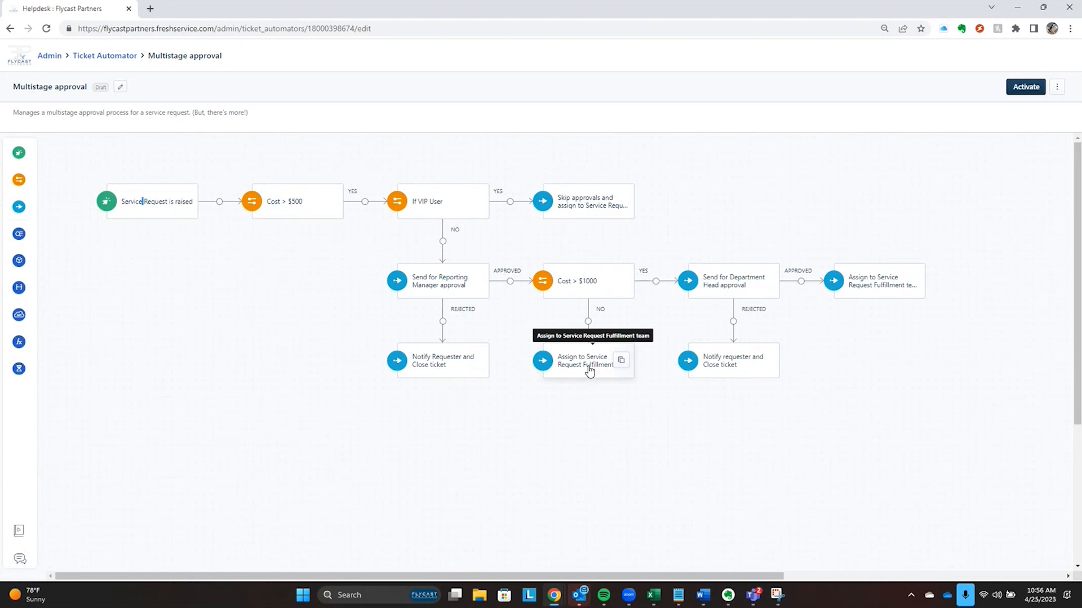
mouse_move(623, 334)
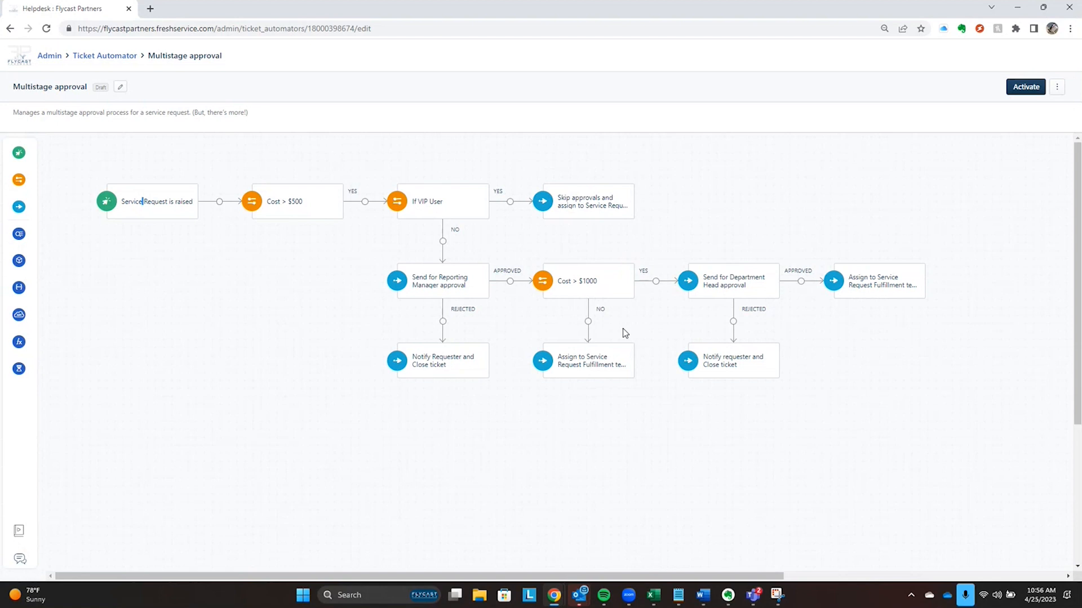
mouse_move(617, 332)
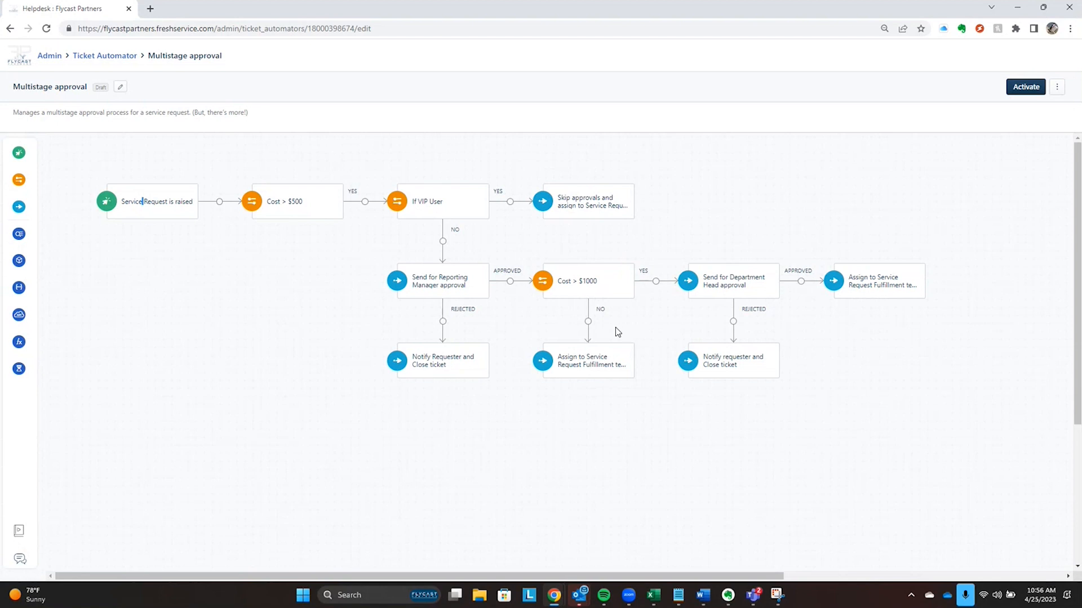
mouse_move(577, 276)
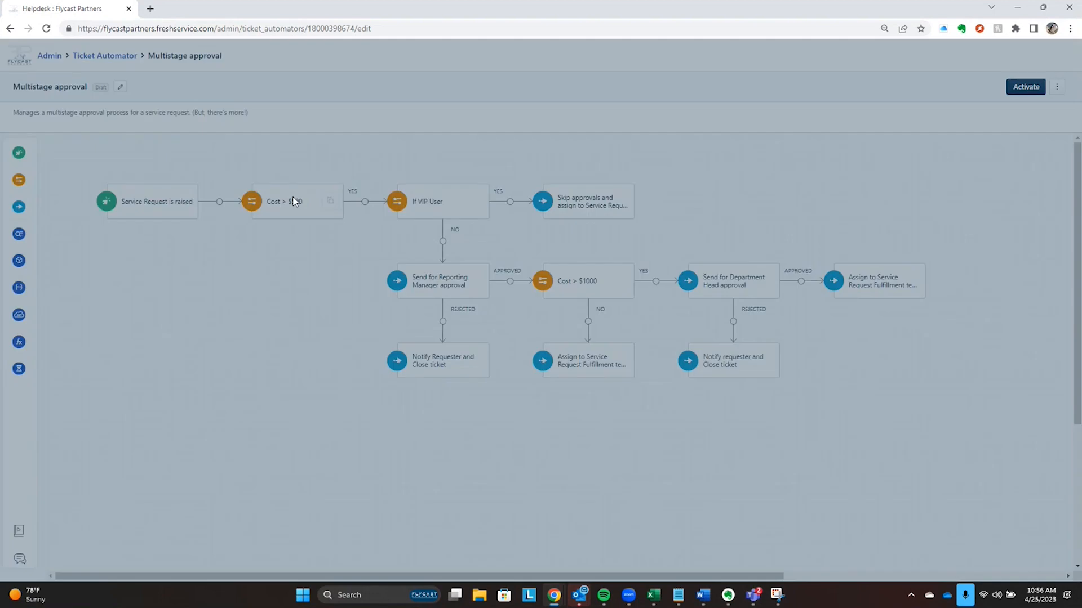
left_click(282, 201)
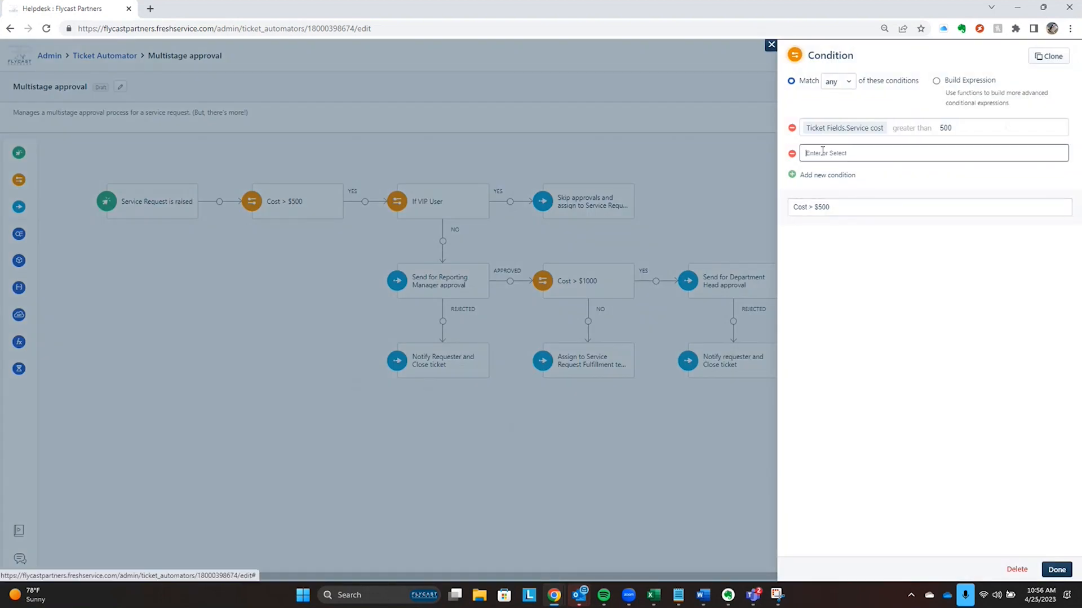
left_click(932, 152)
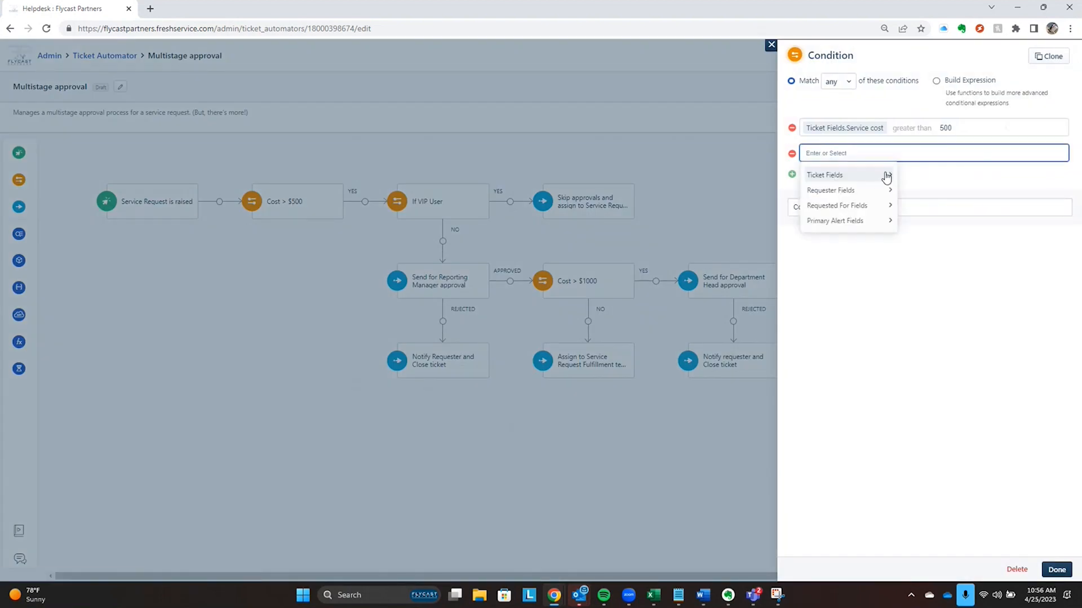
left_click(823, 175)
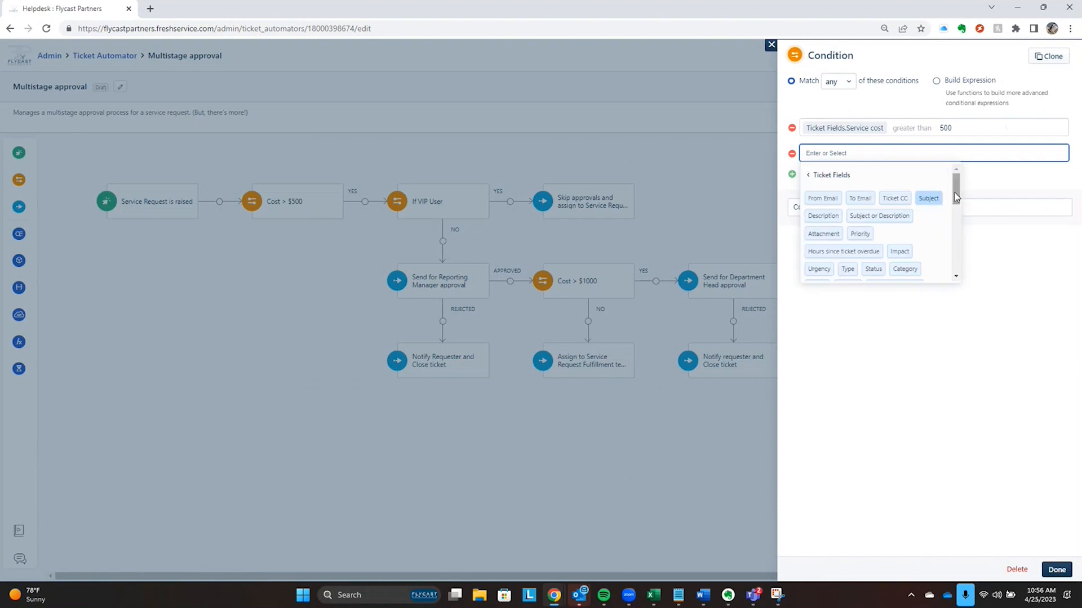
scroll("down", 3)
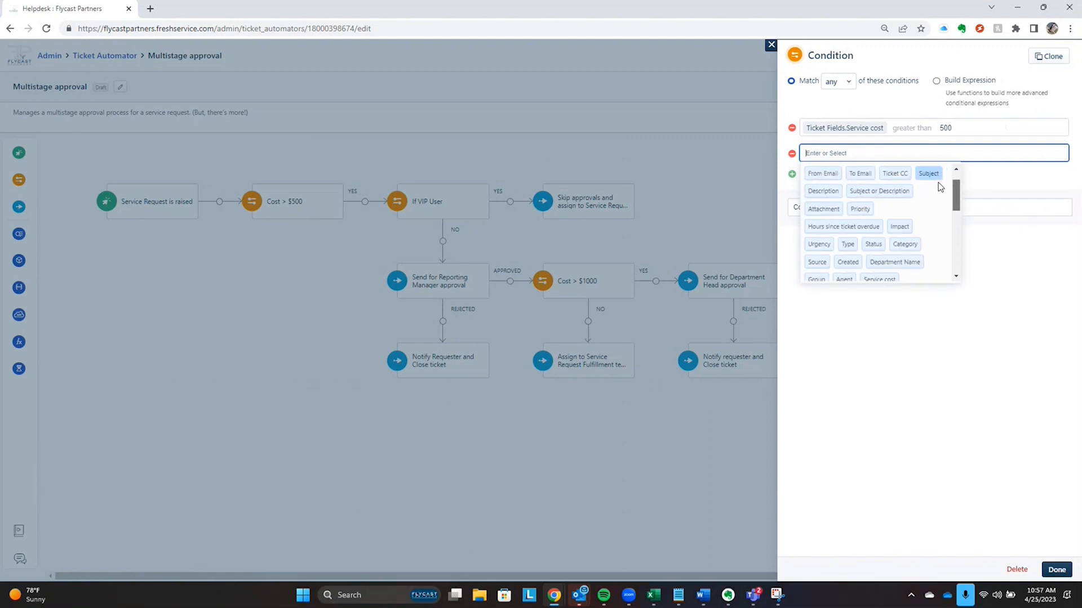
left_click(932, 152)
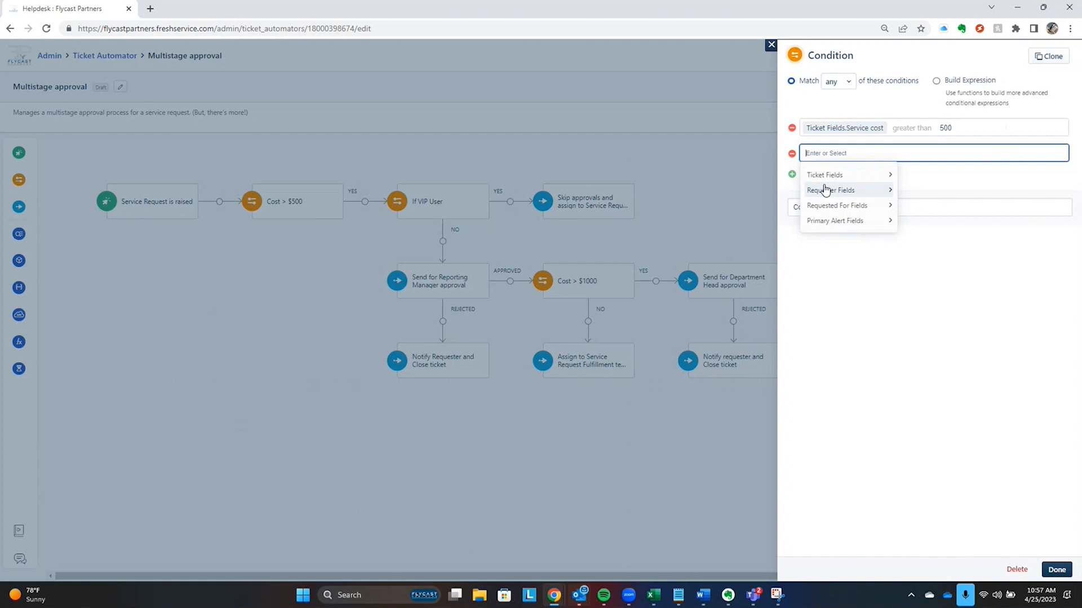
mouse_move(854, 209)
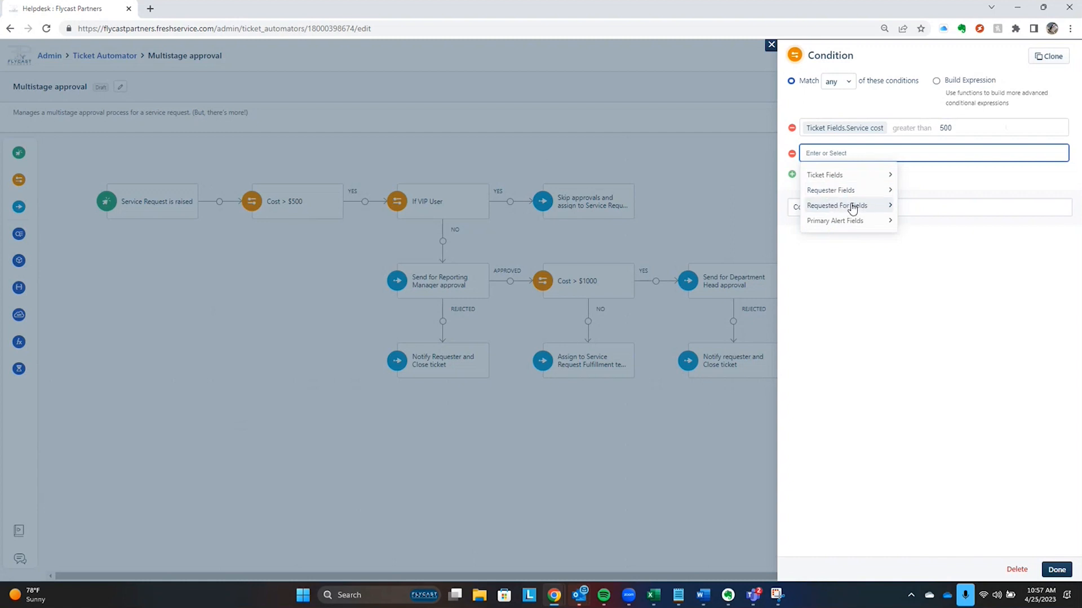
mouse_move(771, 50)
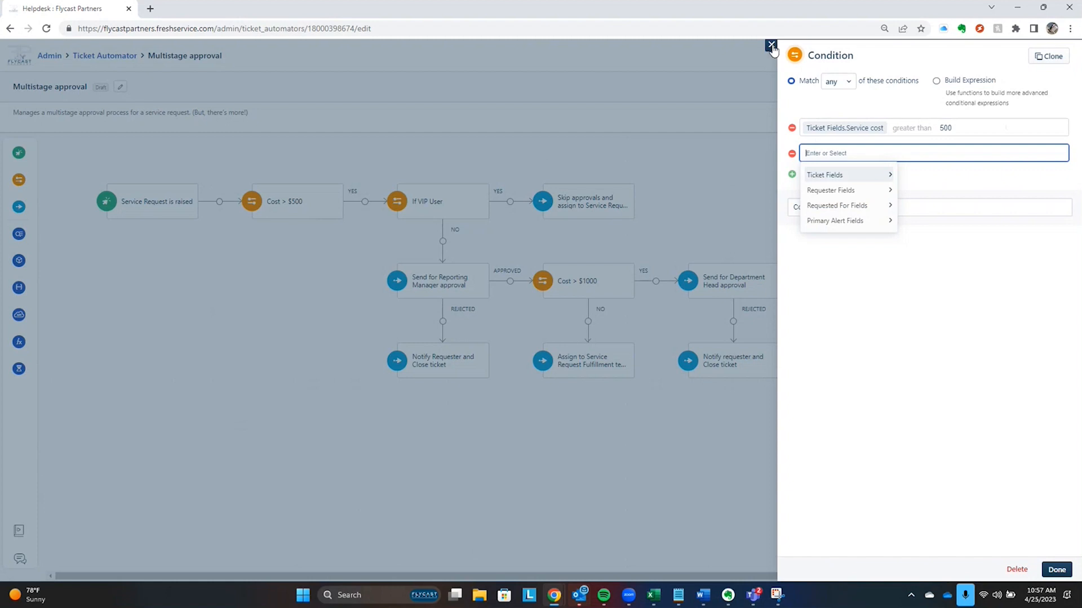
left_click(770, 45)
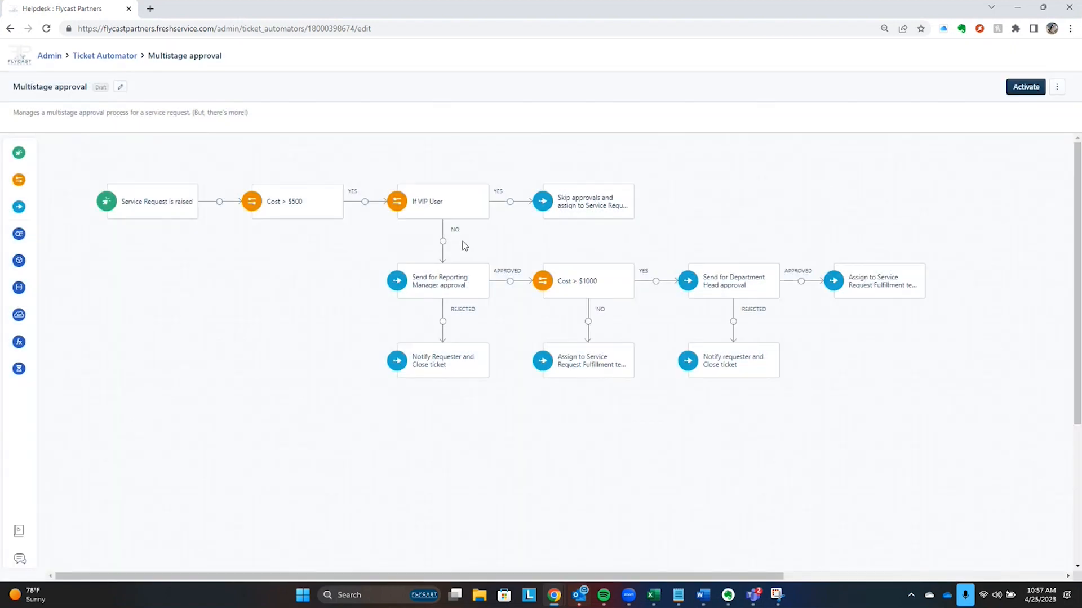
mouse_move(568, 338)
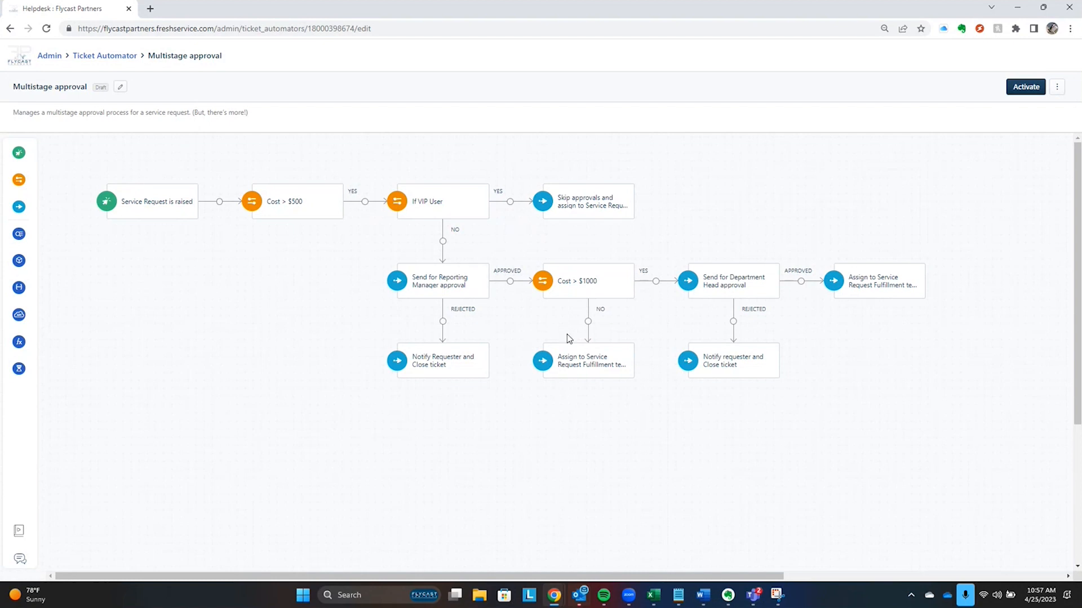
mouse_move(324, 236)
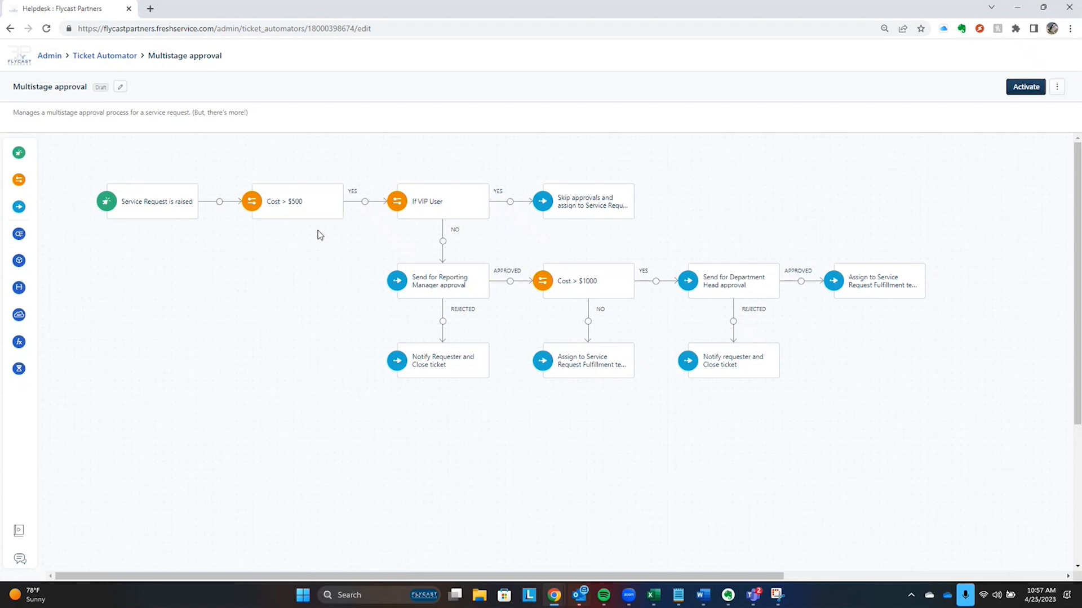
mouse_move(618, 421)
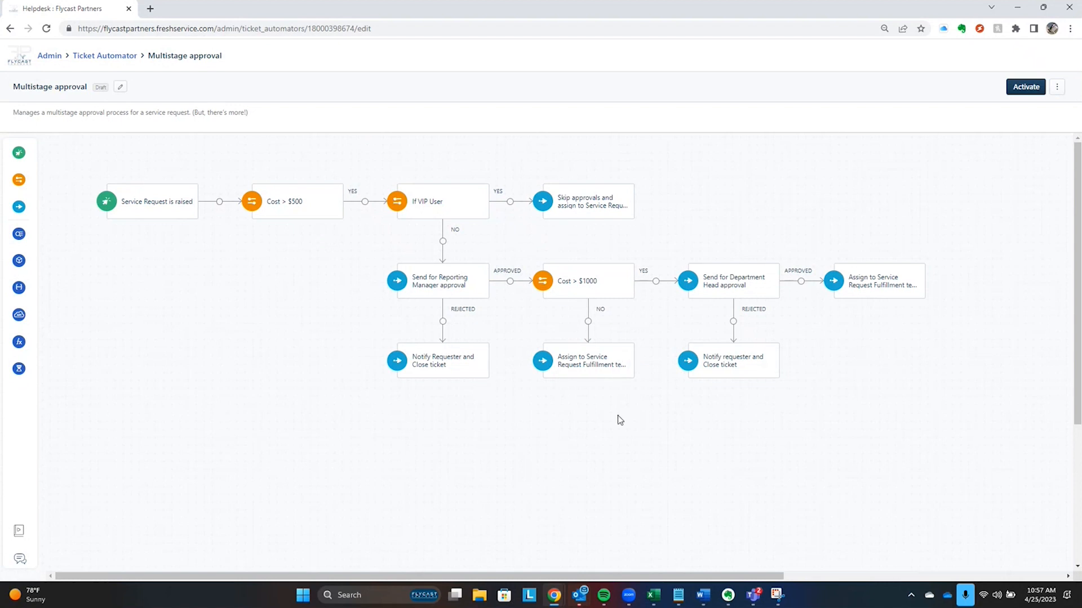
mouse_move(625, 441)
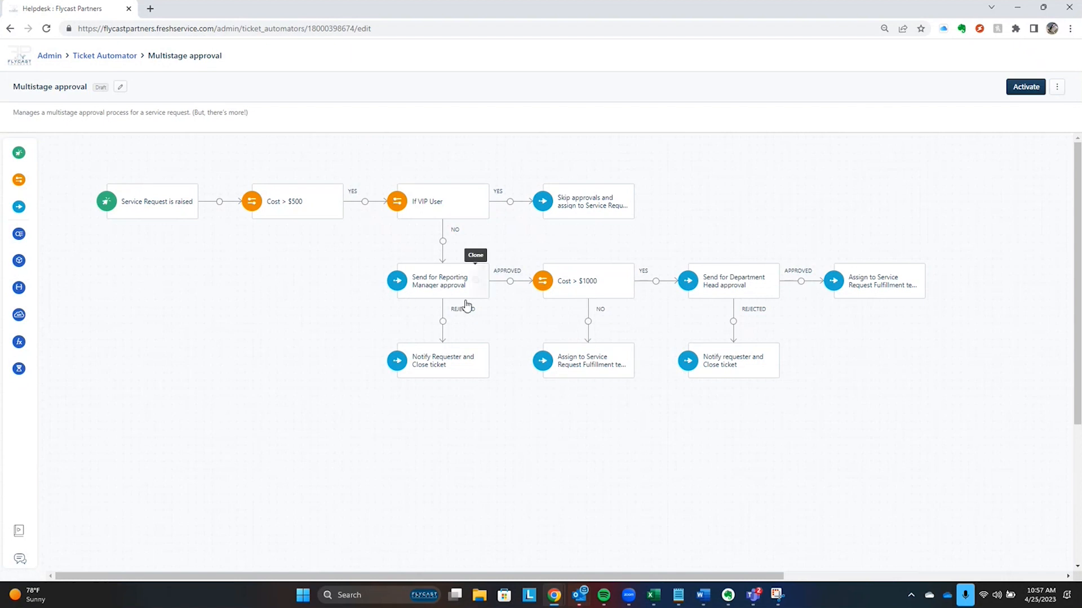
mouse_move(473, 423)
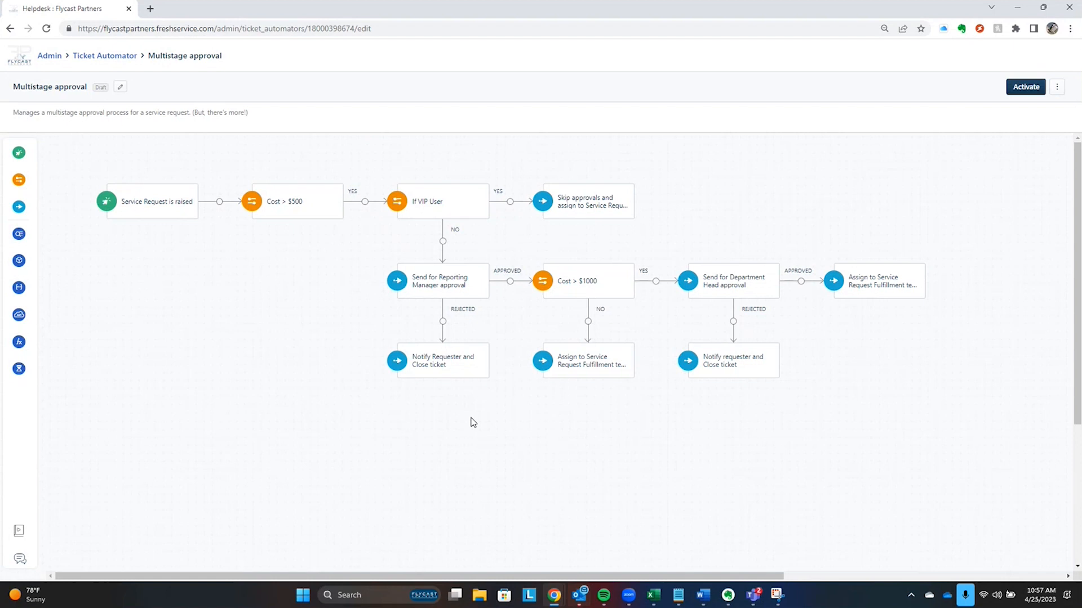
mouse_move(492, 407)
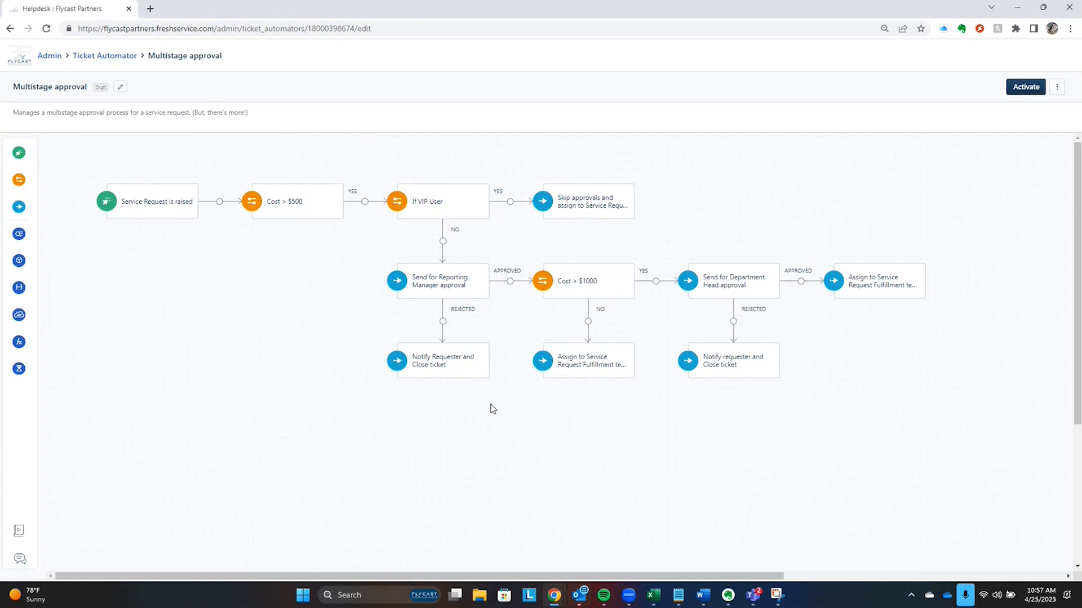
- Return to the Workflow Automator list and scroll to the draft workflows
left_click(104, 55)
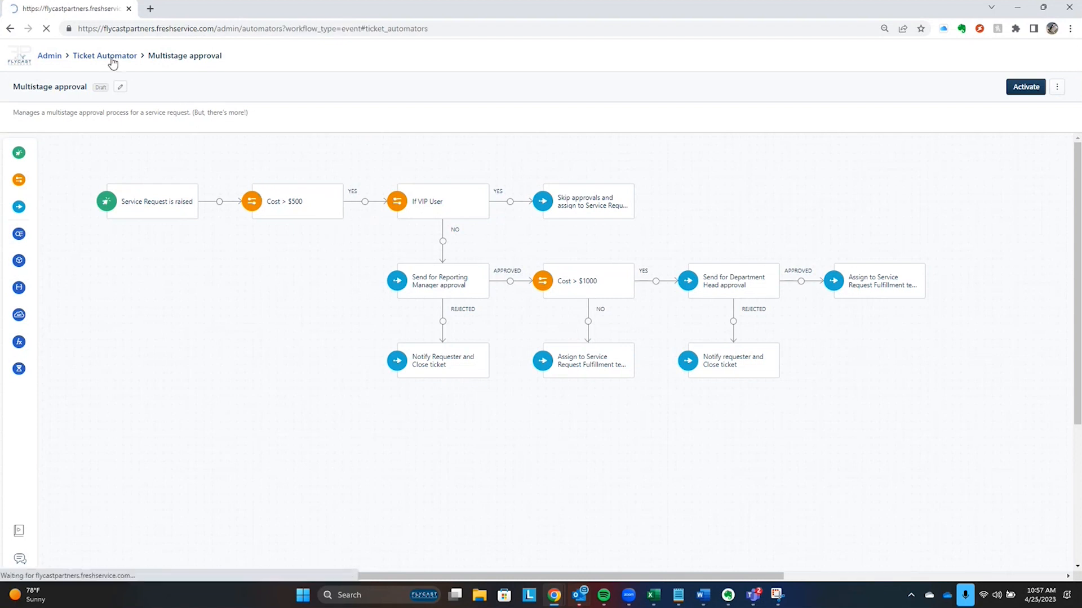
left_click(105, 55)
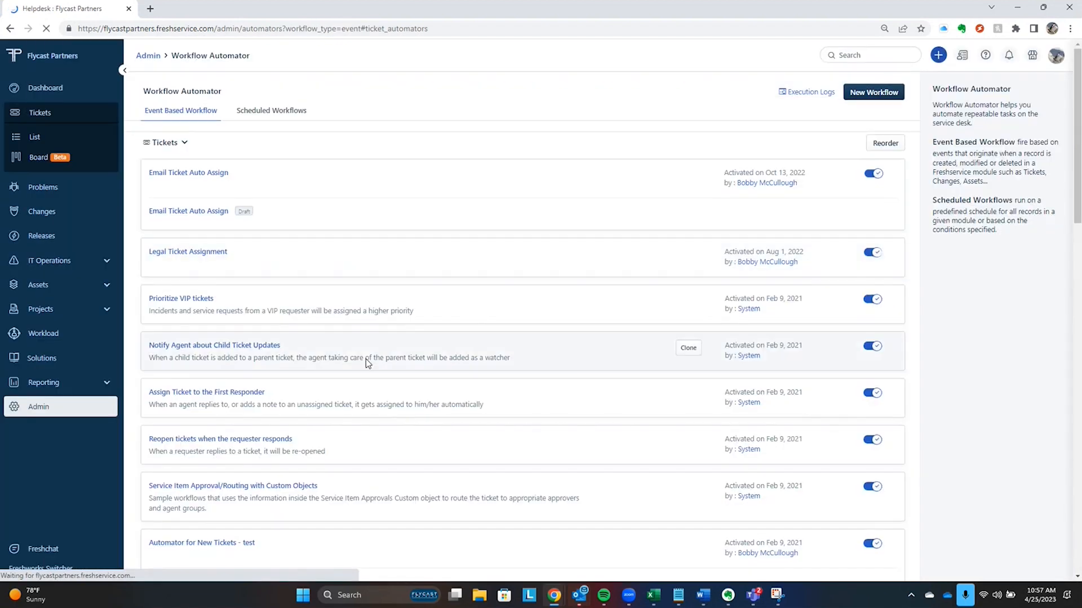
scroll("down", 3)
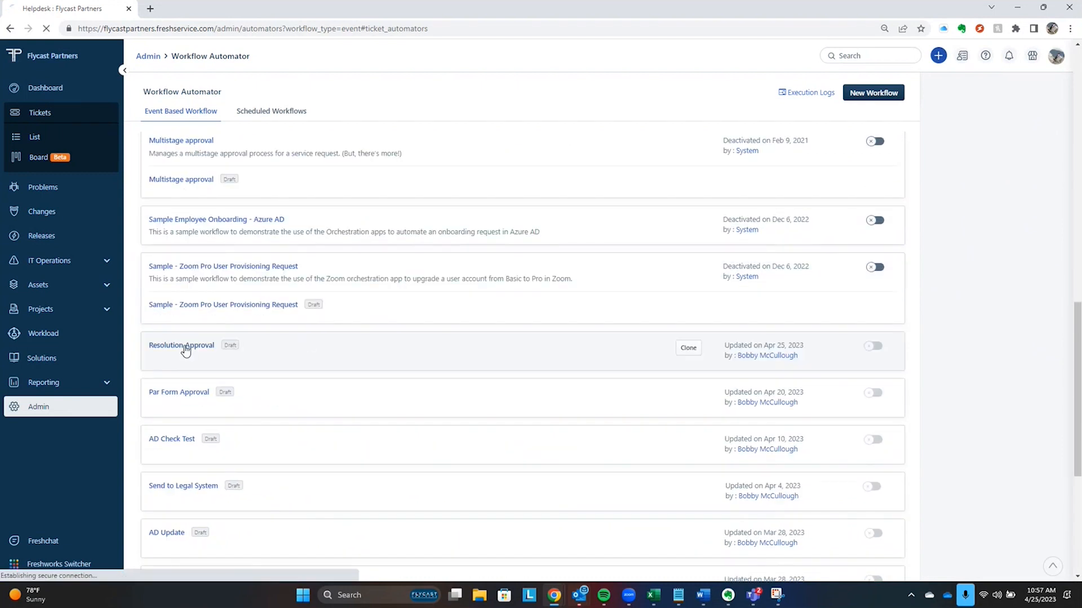
- Open the Resolution Approval draft workflow in the editor
left_click(182, 345)
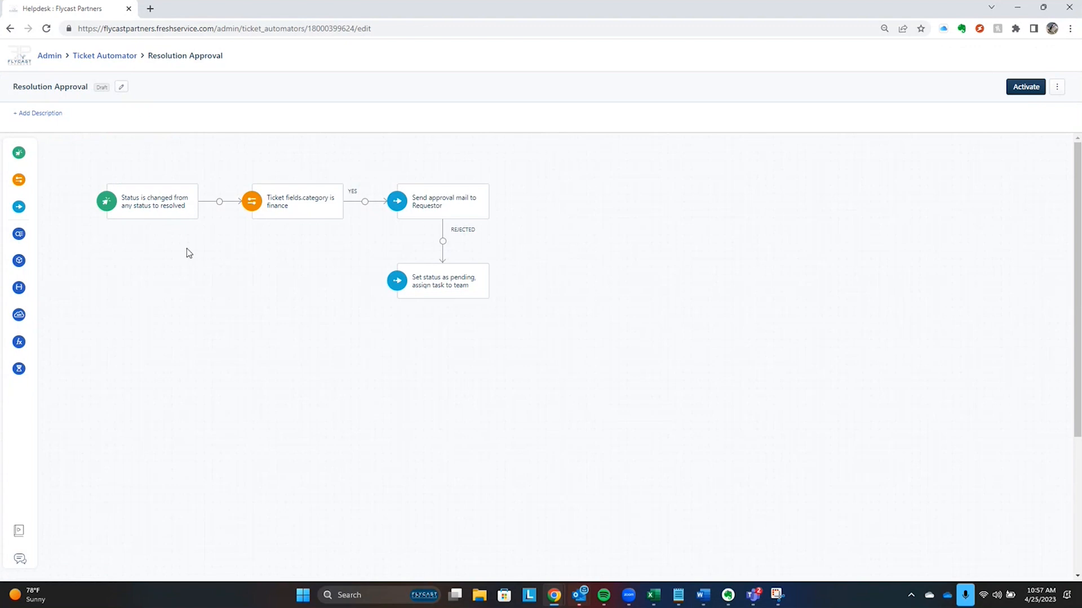
mouse_move(154, 212)
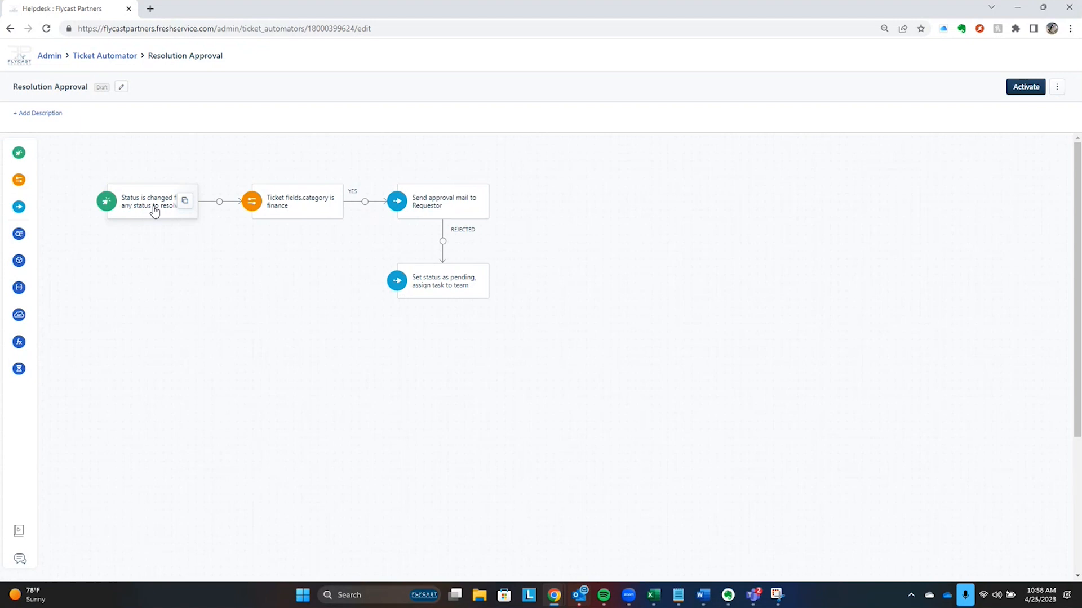
mouse_move(181, 222)
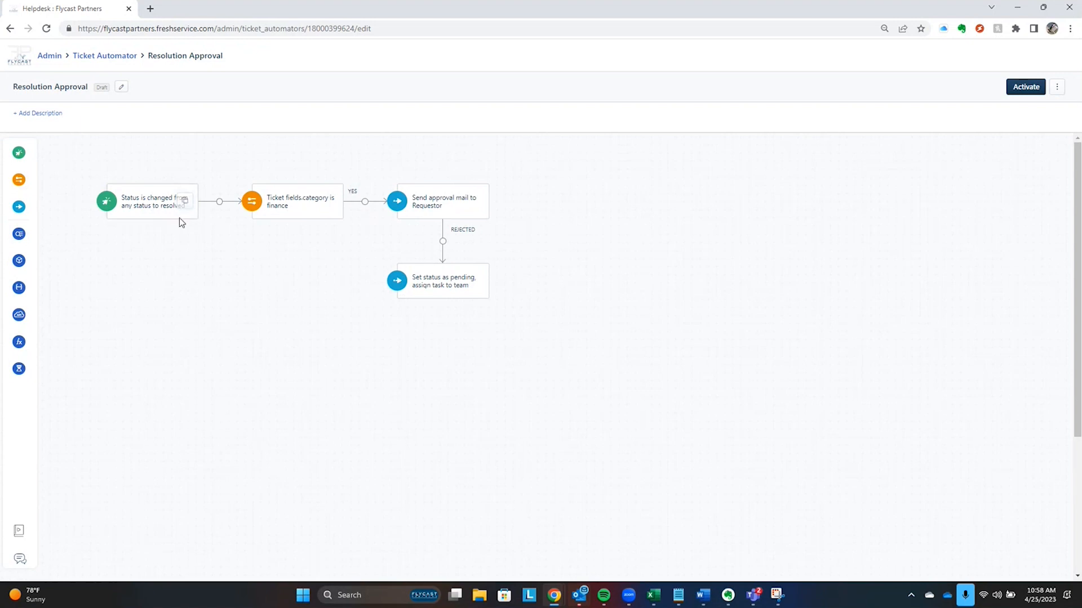
mouse_move(150, 219)
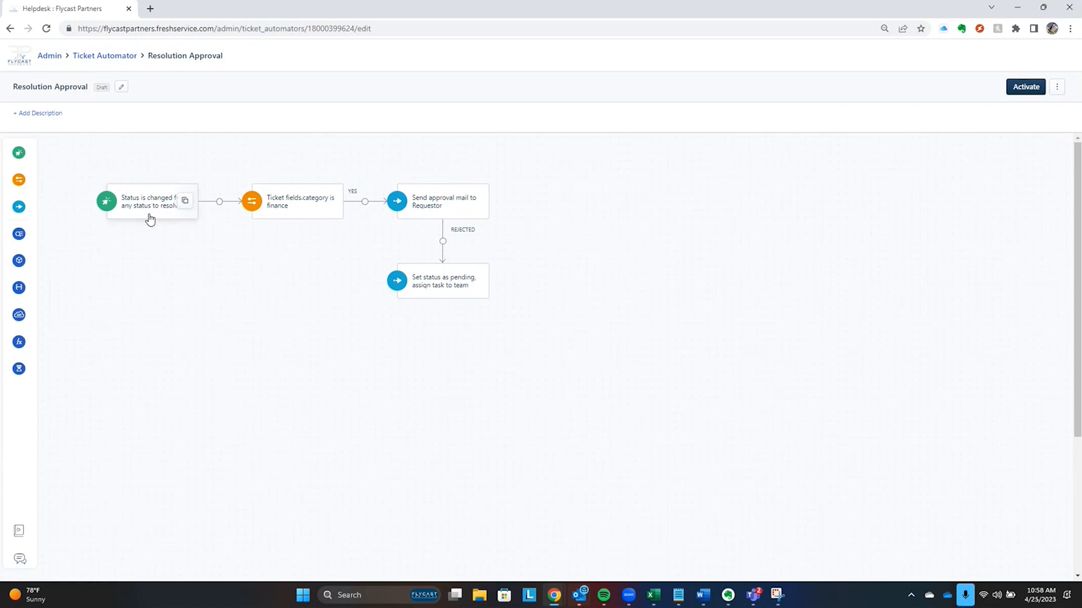
mouse_move(303, 214)
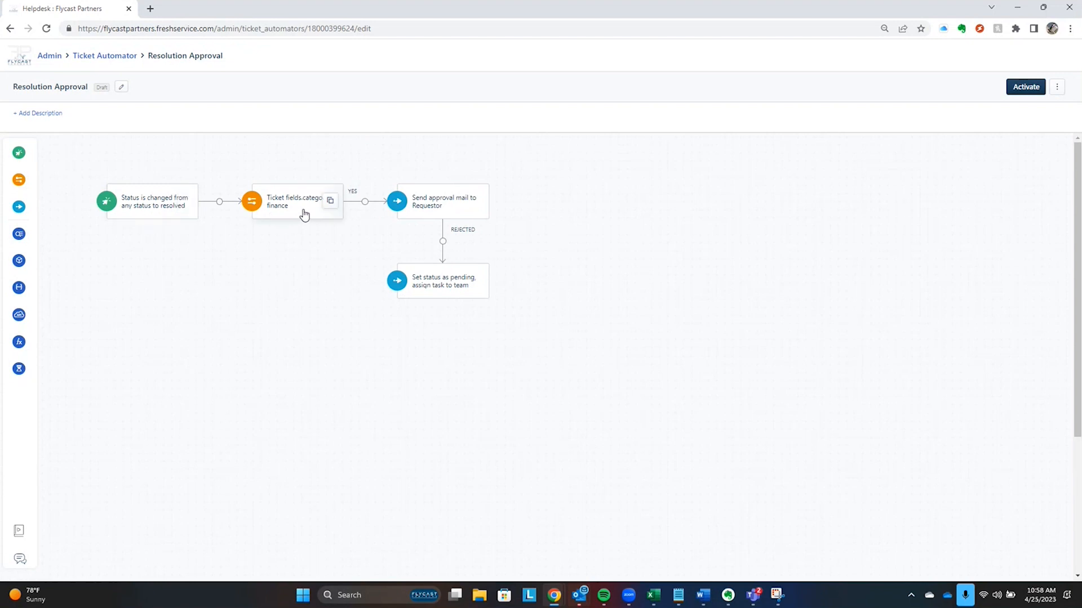
mouse_move(440, 208)
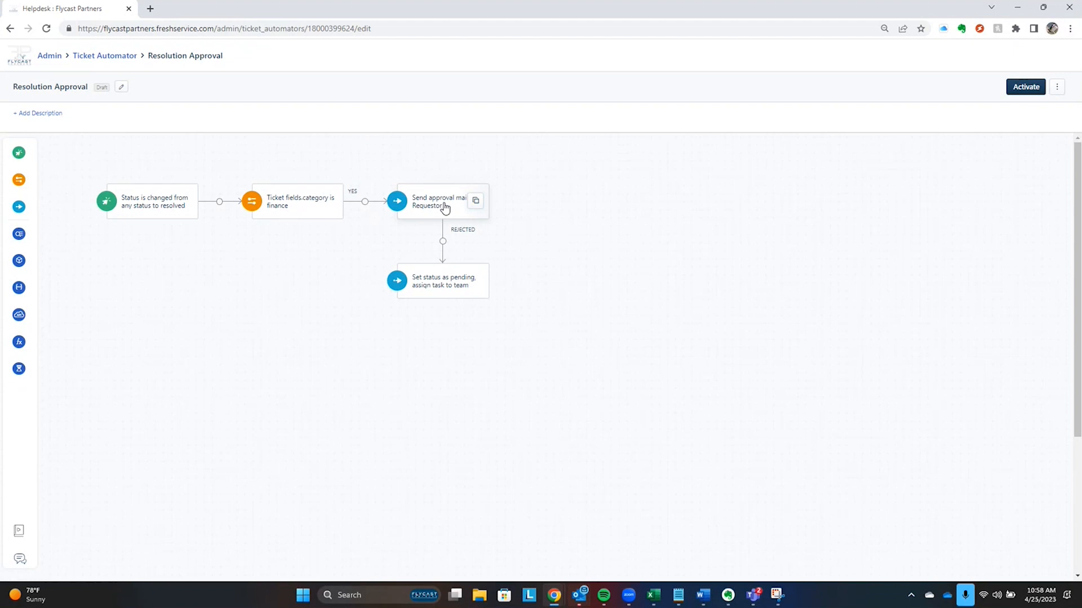
mouse_move(428, 220)
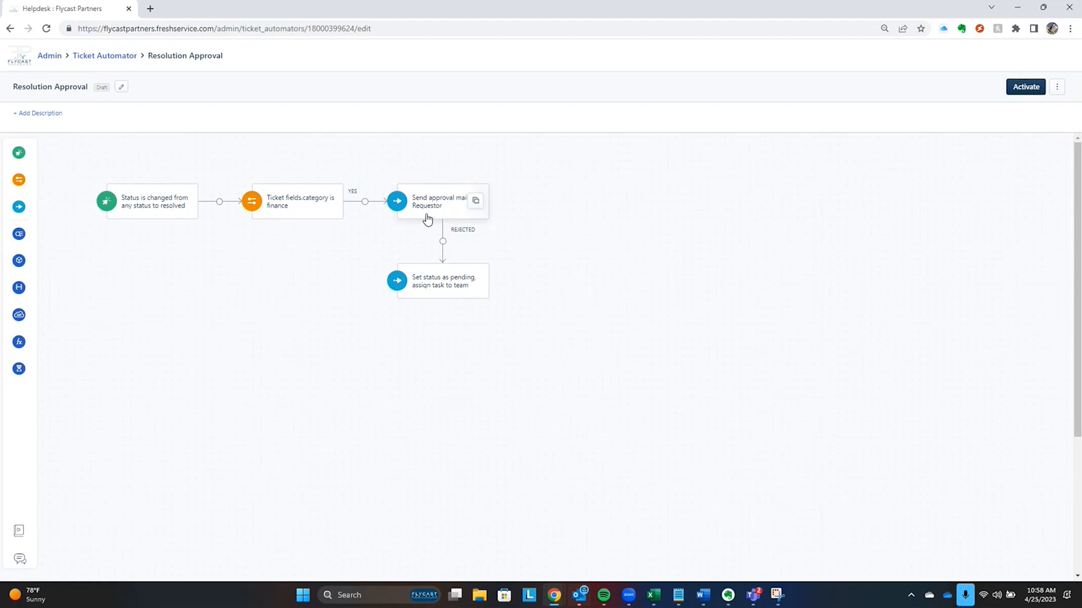
mouse_move(449, 208)
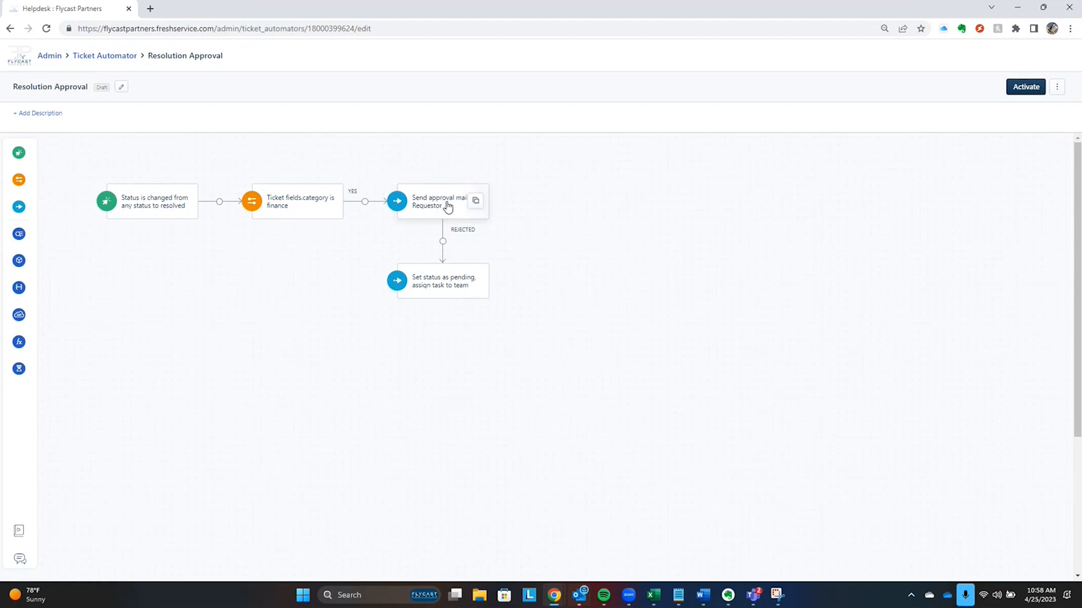
mouse_move(437, 296)
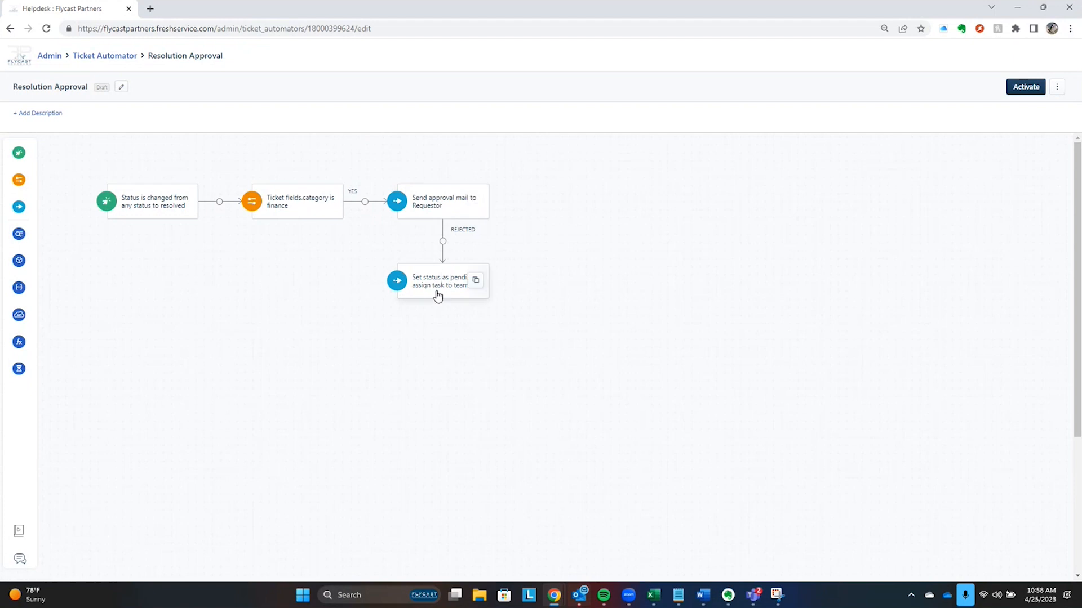
mouse_move(164, 214)
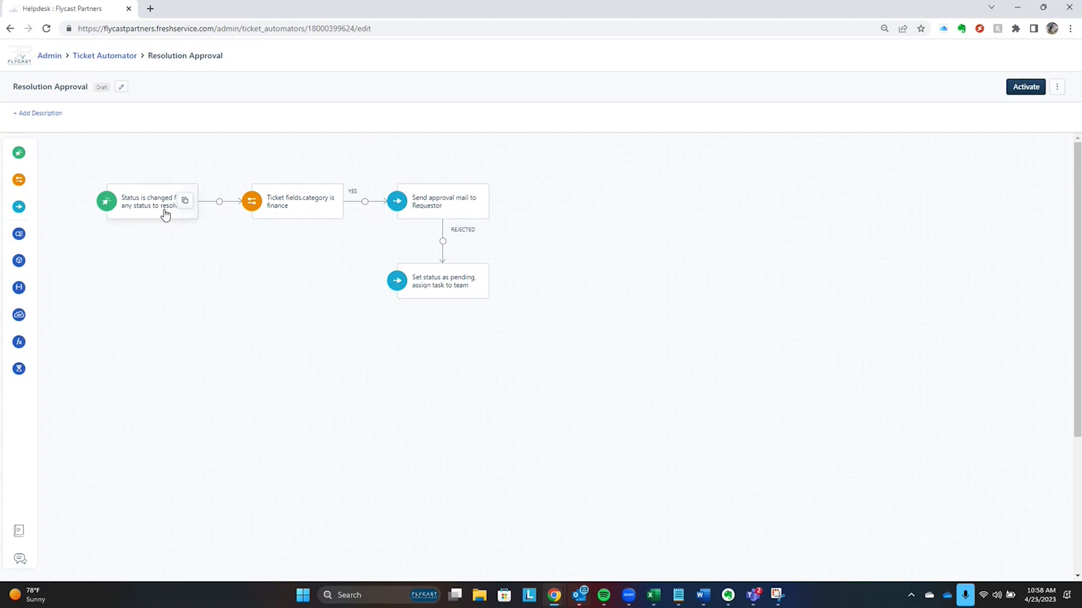
mouse_move(442, 286)
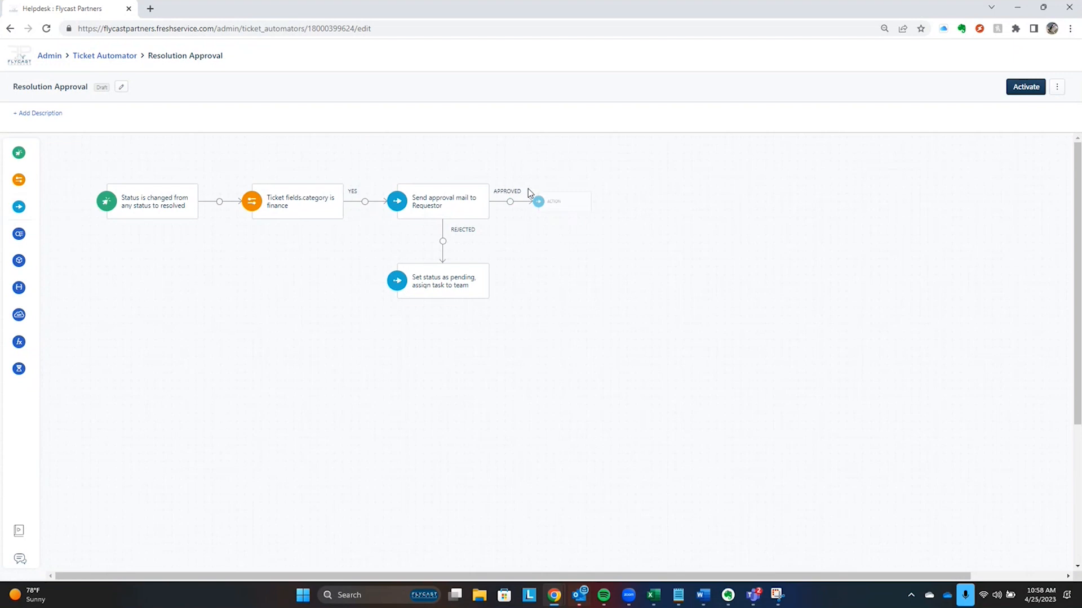
- Add an APPROVED-branch action that sets the ticket status to Closed
left_click(552, 200)
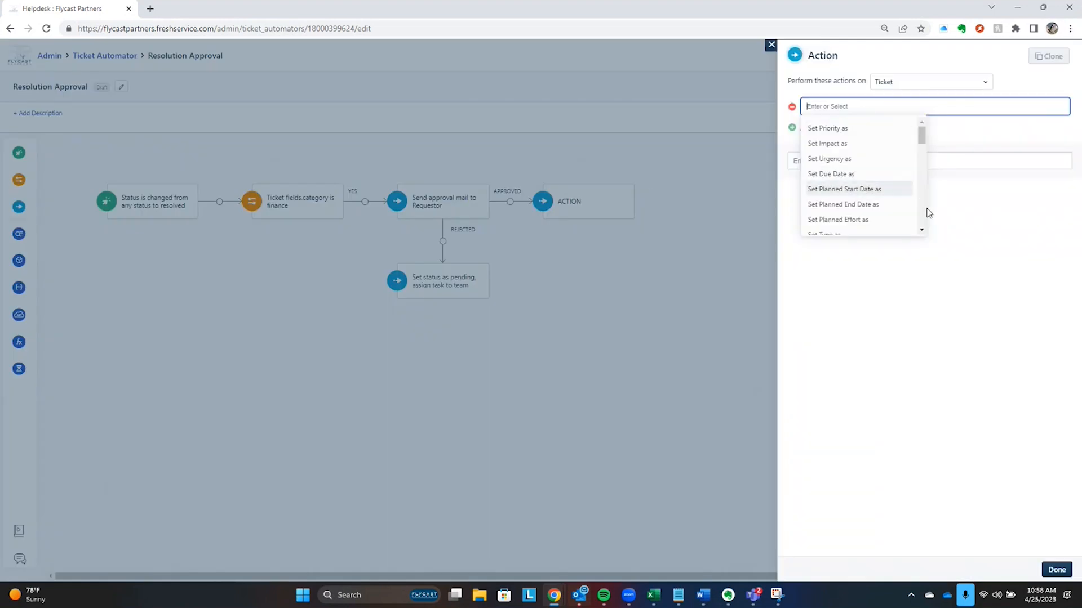
mouse_move(923, 232)
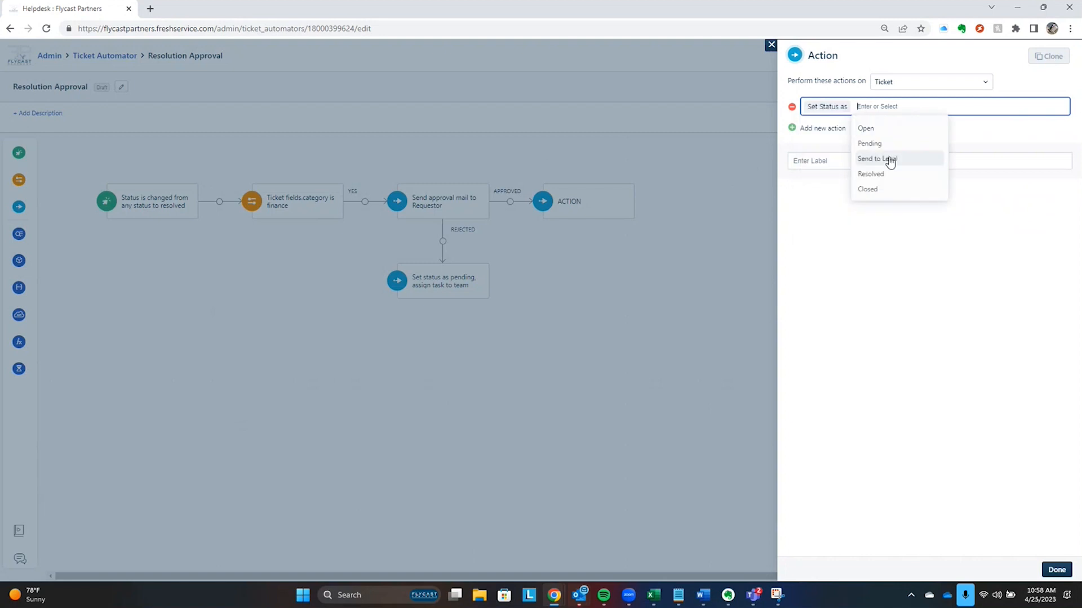
left_click(868, 189)
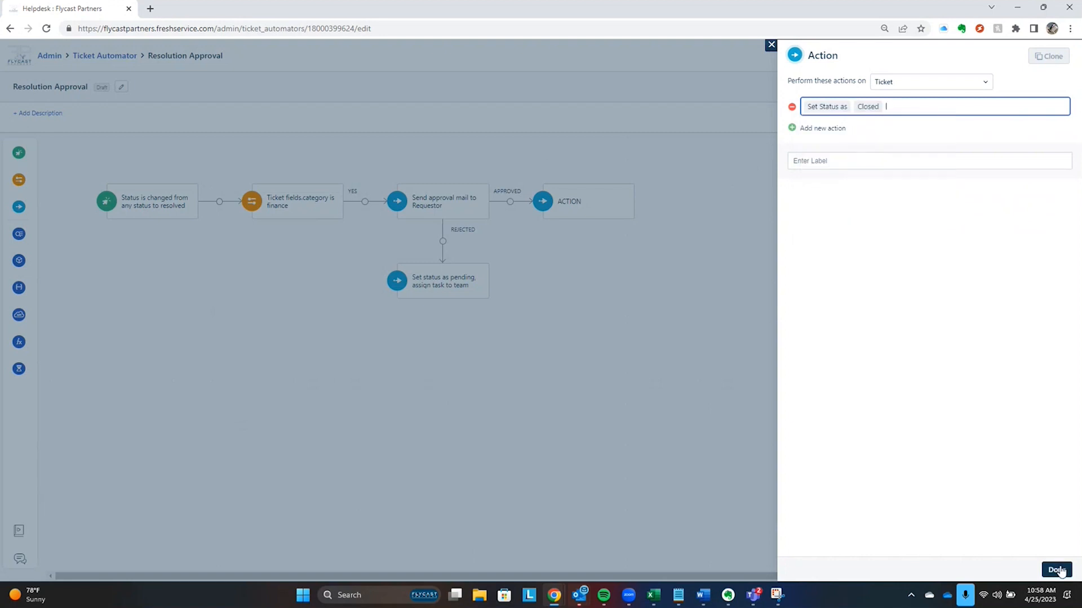
left_click(1055, 570)
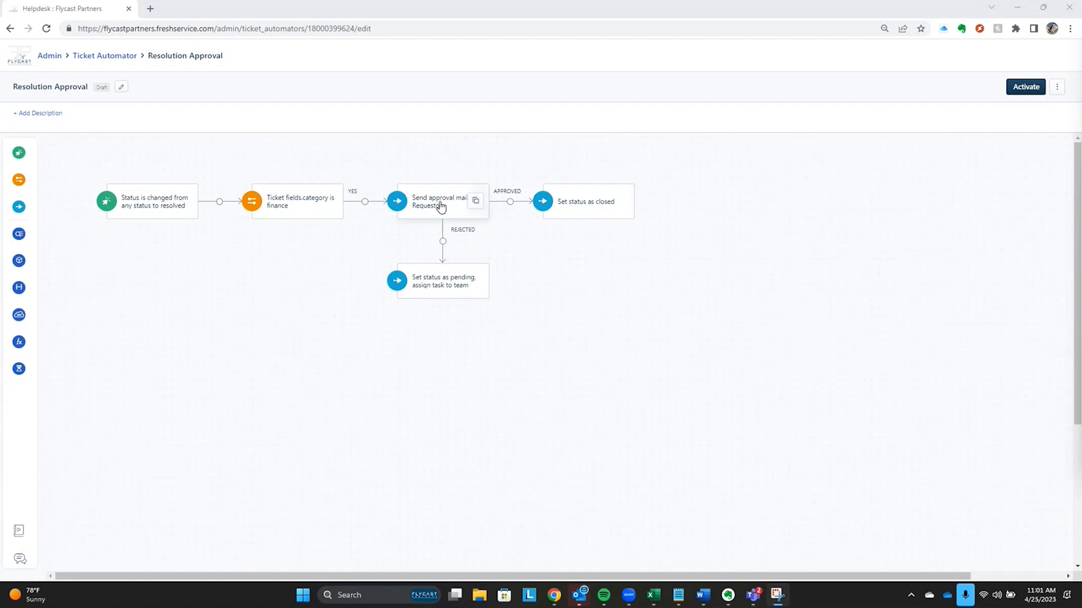
- Review the Send approval mail step's settings without changing anything
left_click(441, 200)
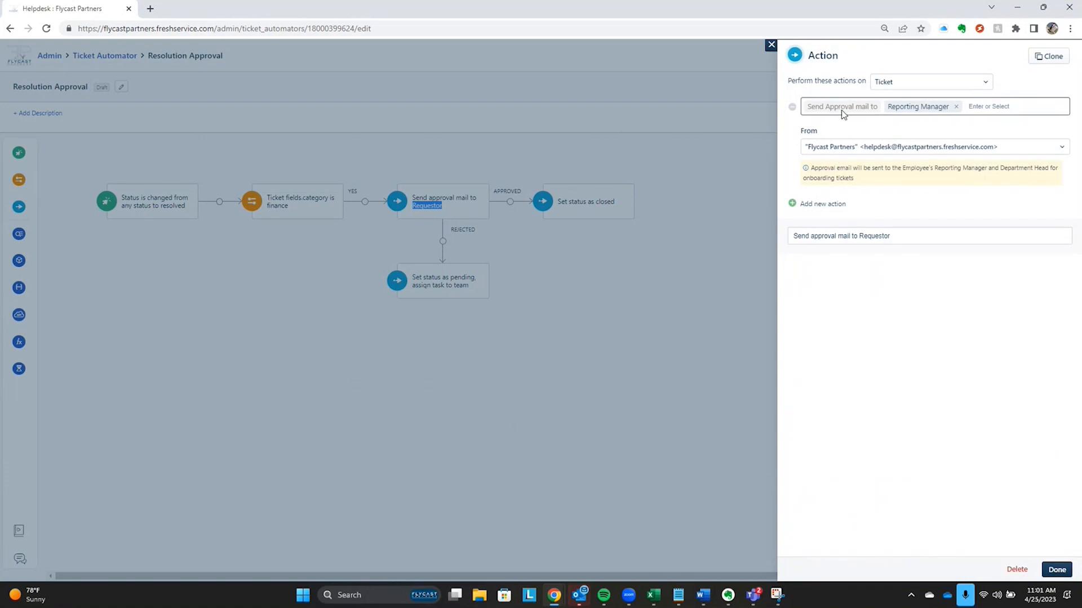
mouse_move(878, 116)
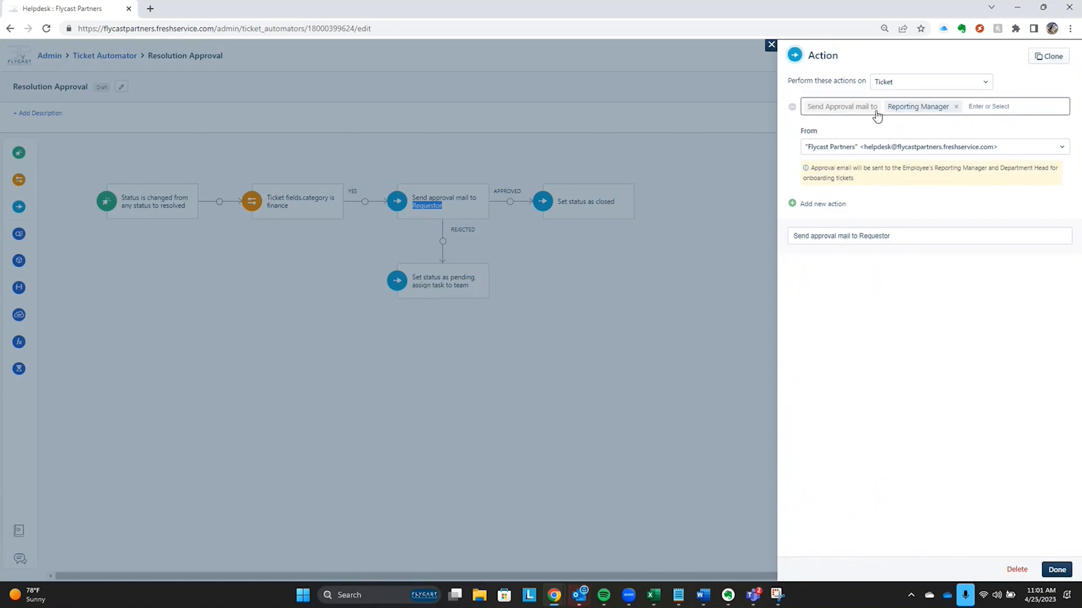
mouse_move(770, 47)
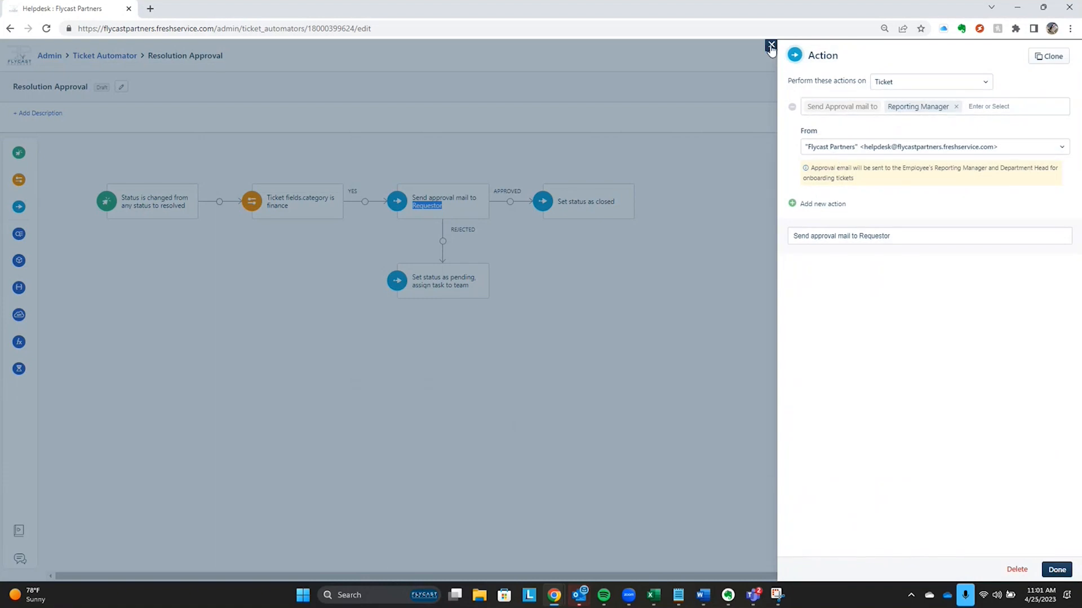
left_click(770, 45)
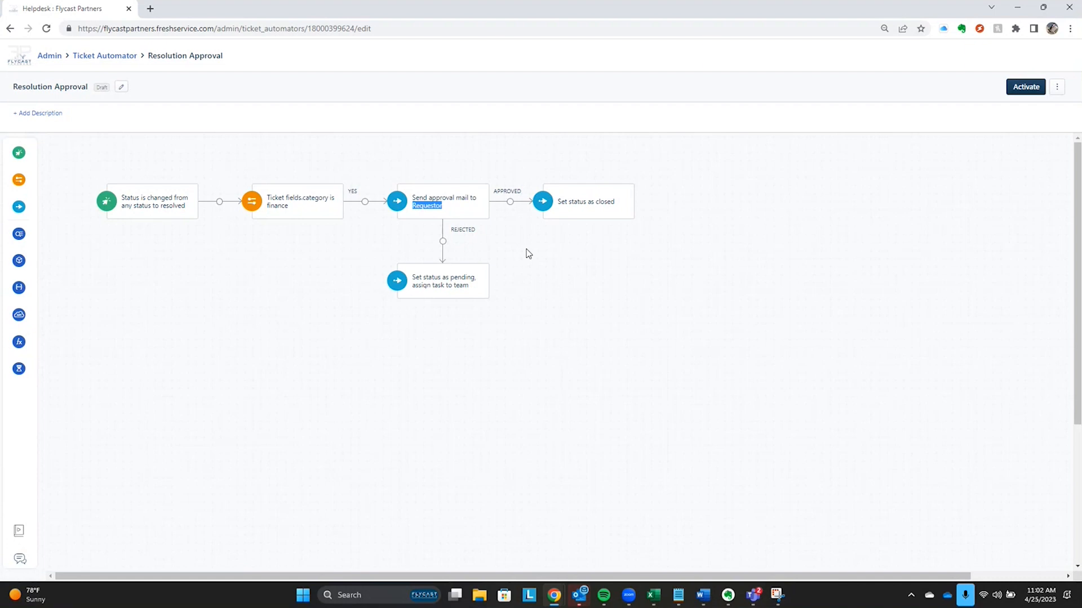
mouse_move(465, 210)
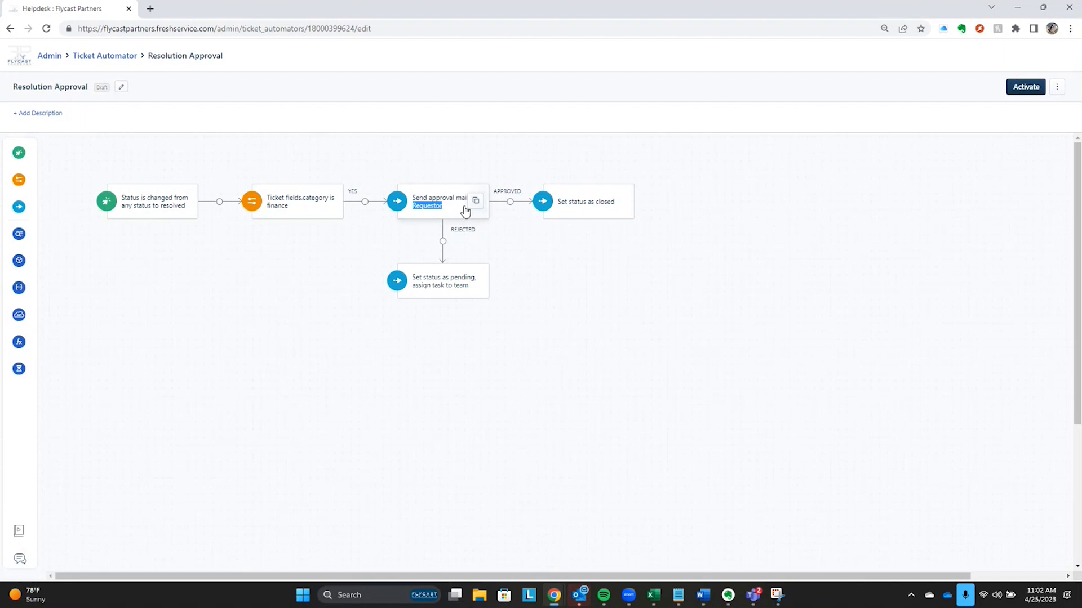
mouse_move(455, 210)
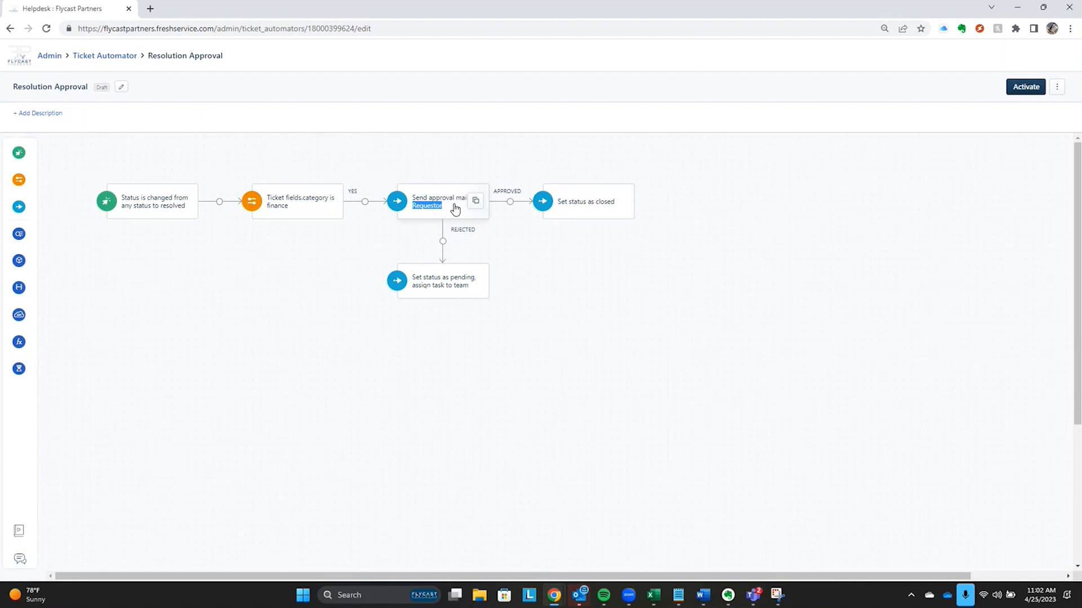